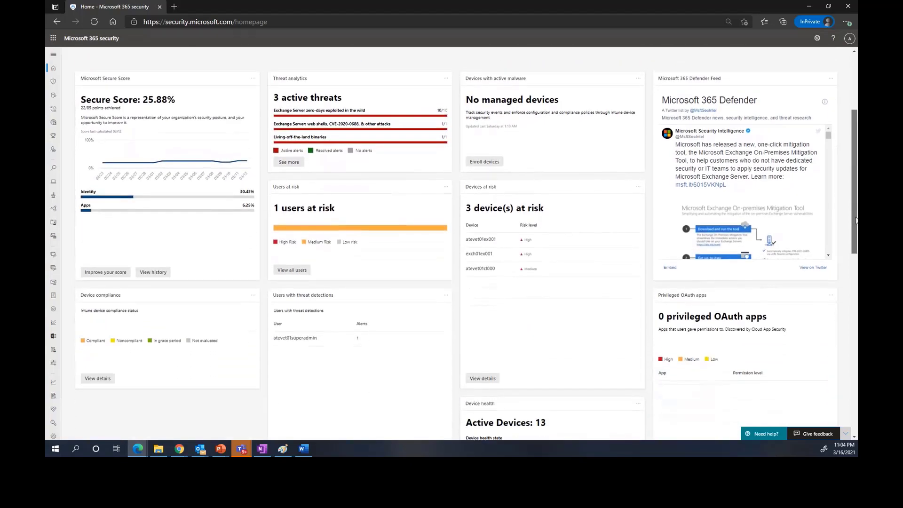
- Open the 'Exchange Server zero-days exploited in the wild' report from Threat analytics
{"action": "scroll", "scroll_direction": "down", "scroll_amount": 3}
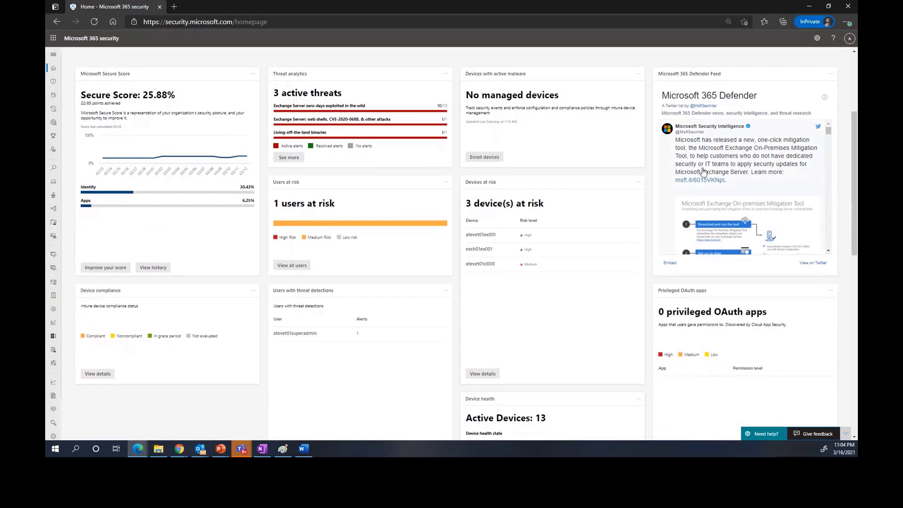
{"action": "mouse_move", "coordinate": [732, 135]}
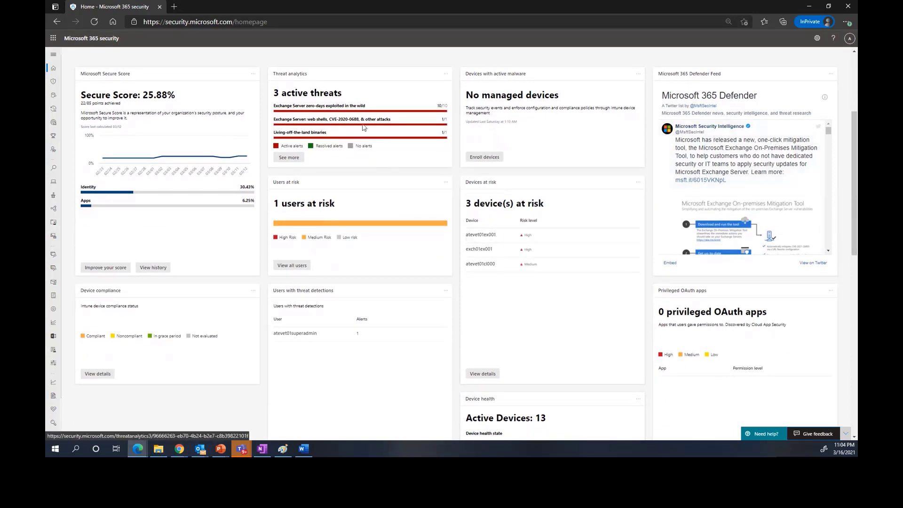
{"action": "mouse_move", "coordinate": [358, 112]}
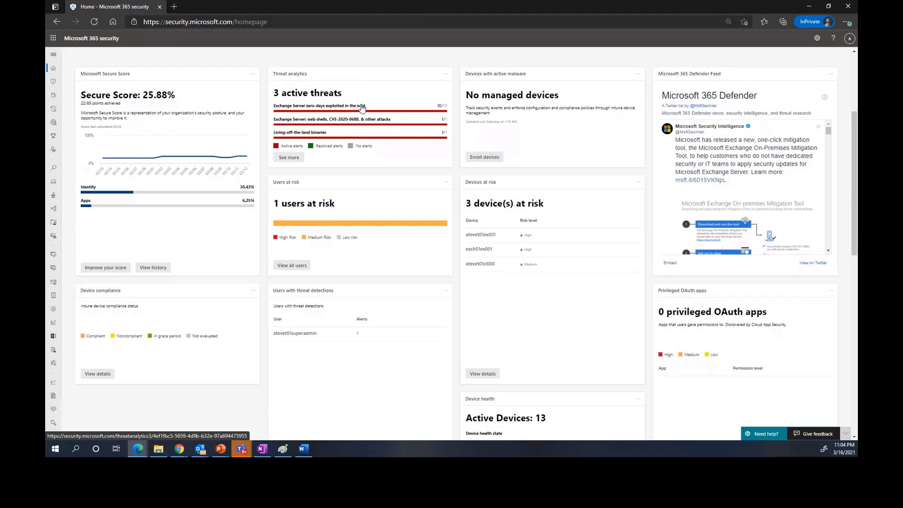
{"action": "mouse_move", "coordinate": [379, 110]}
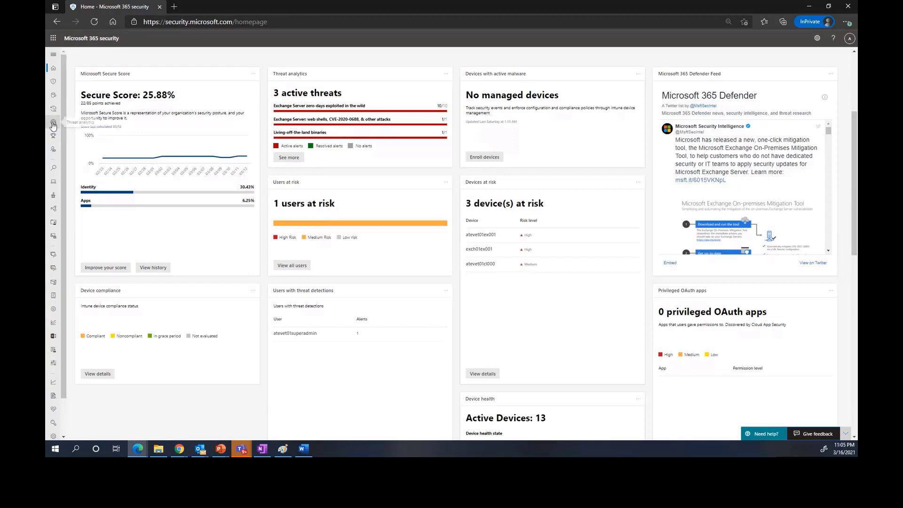
{"action": "left_click", "coordinate": [53, 124]}
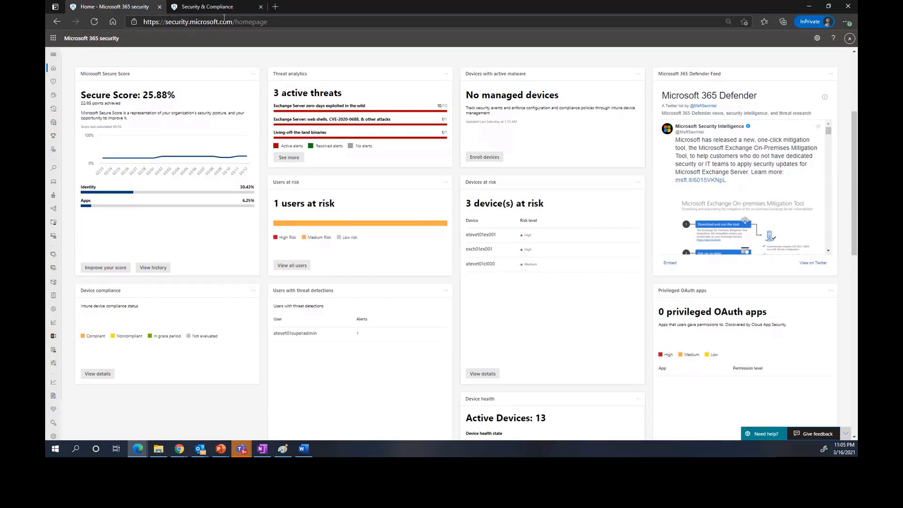
{"action": "left_click", "coordinate": [289, 157]}
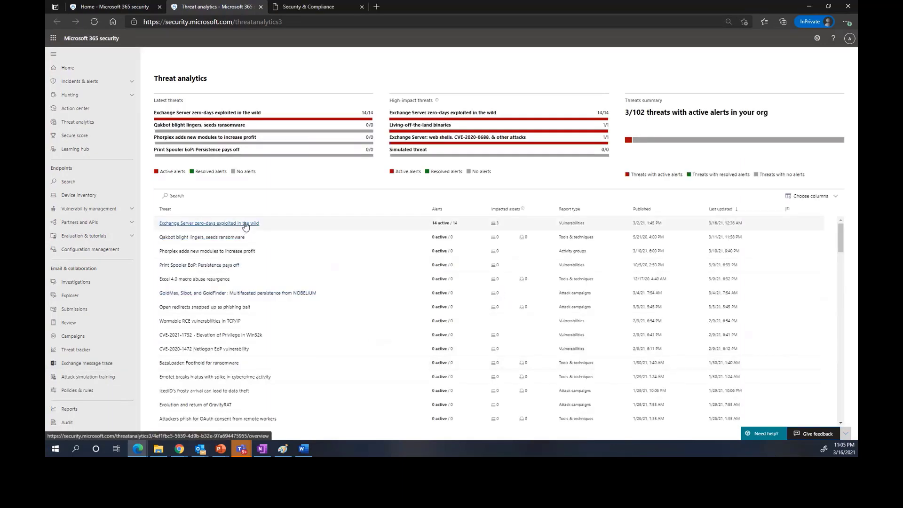
{"action": "left_click", "coordinate": [208, 223]}
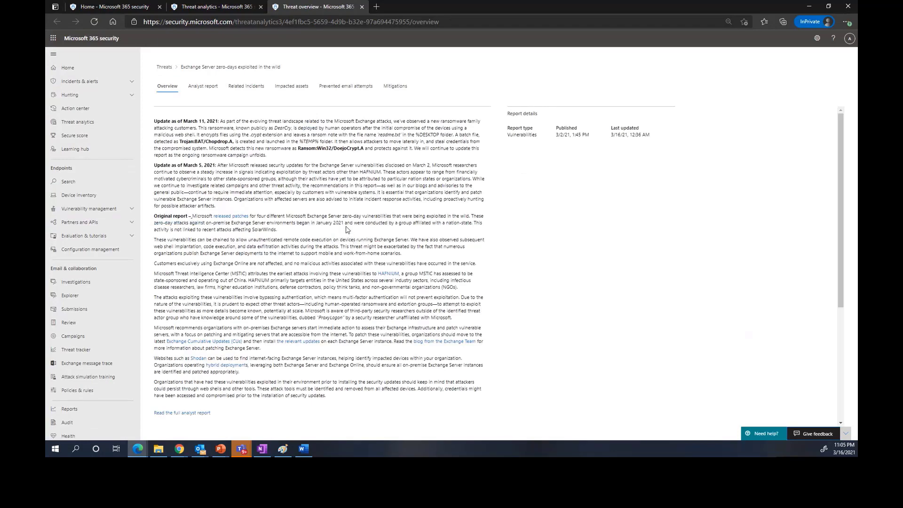
{"action": "scroll", "scroll_direction": "down", "scroll_amount": 3}
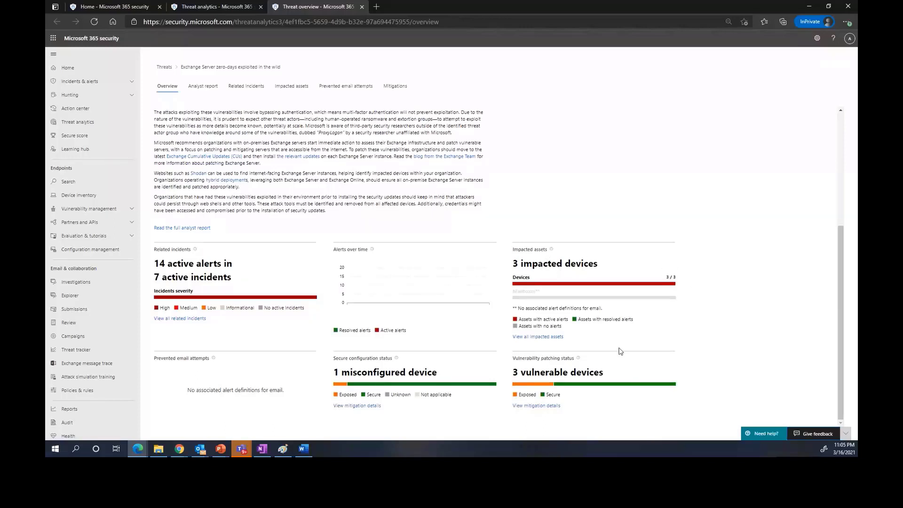
{"action": "mouse_move", "coordinate": [598, 432]}
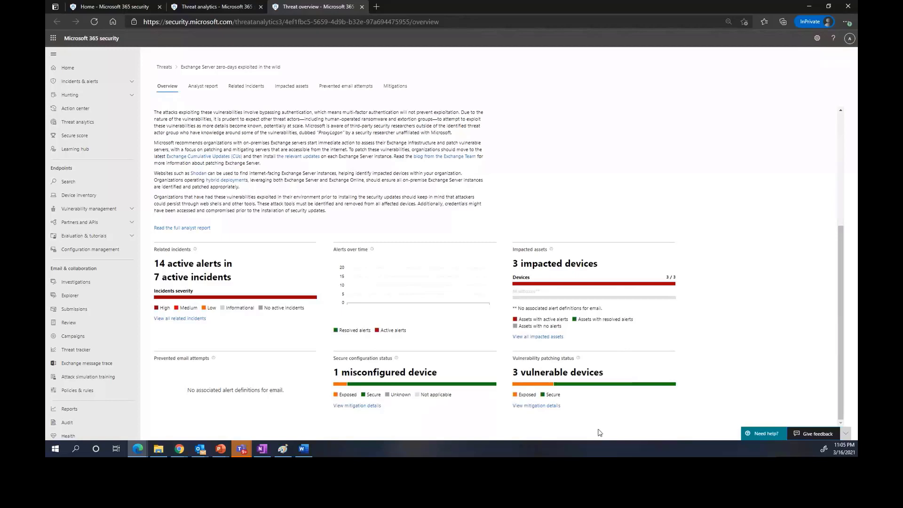
{"action": "mouse_move", "coordinate": [512, 394]}
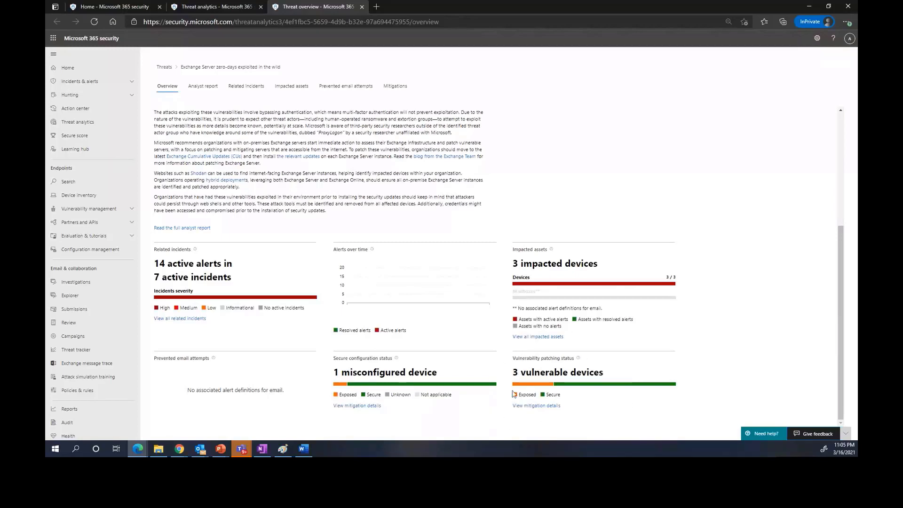
{"action": "mouse_move", "coordinate": [563, 436]}
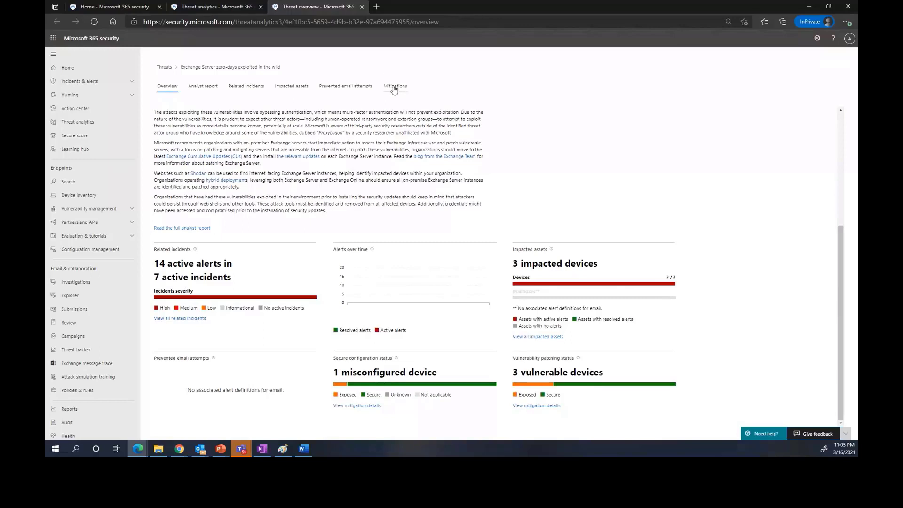
- Show vulnerability mitigations listing exposed Exchange Server 2019, 2016 and 2013 versions and CVEs
{"action": "left_click", "coordinate": [395, 86]}
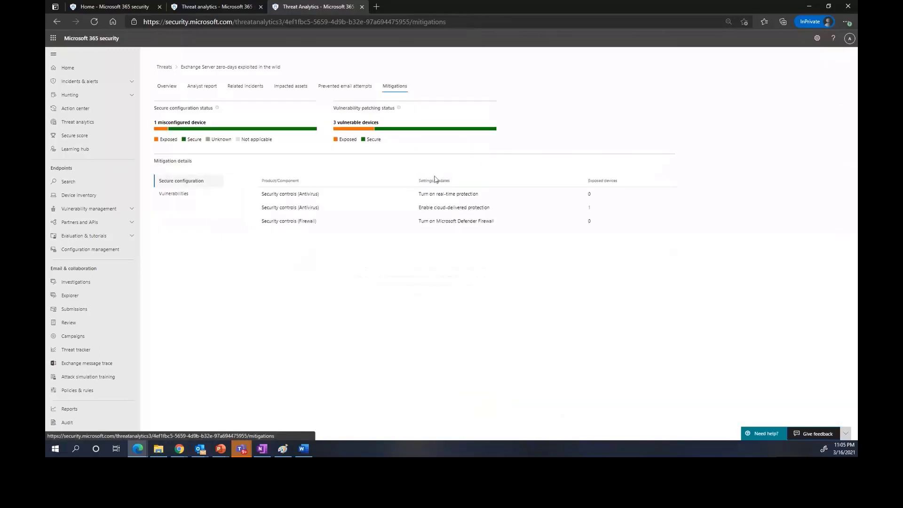
{"action": "left_click", "coordinate": [174, 193]}
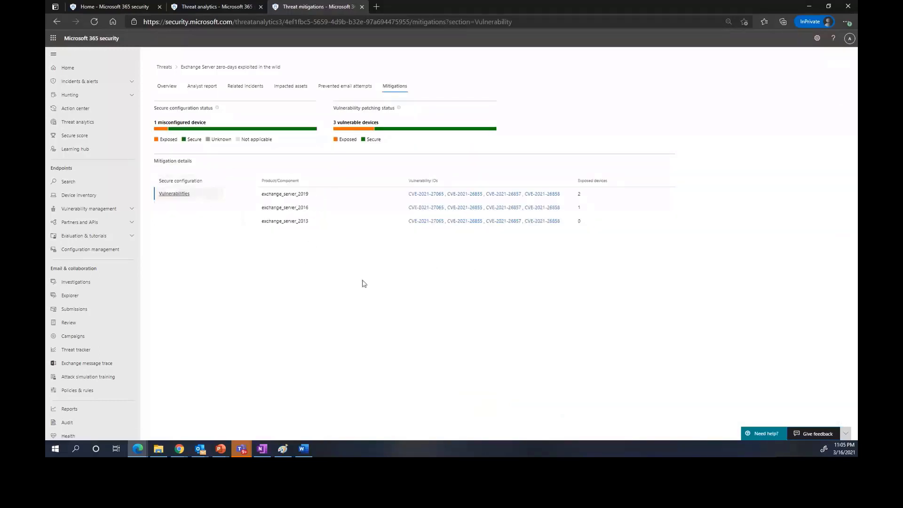
{"action": "mouse_move", "coordinate": [403, 325]}
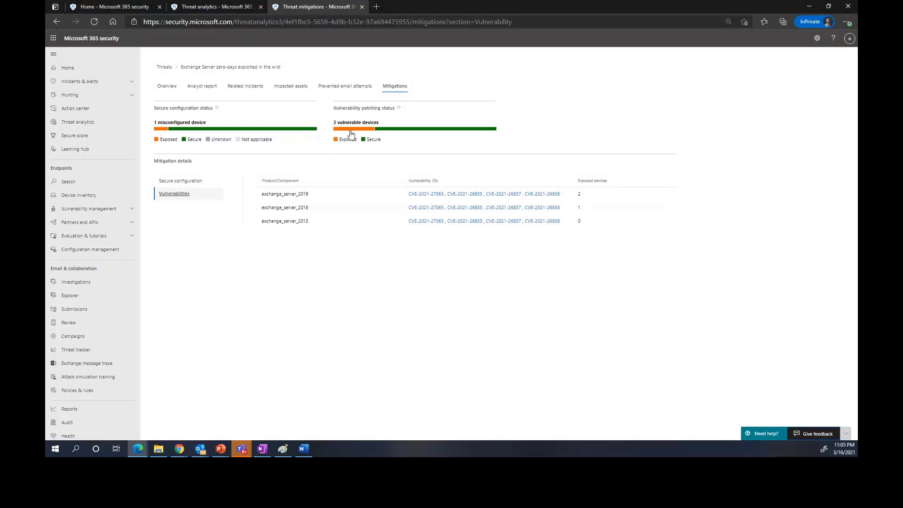
{"action": "left_click", "coordinate": [70, 95]}
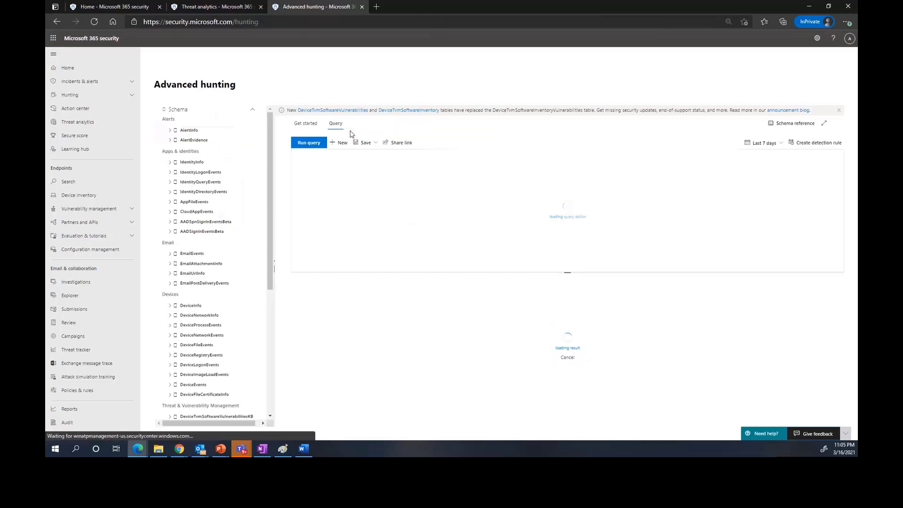
{"action": "left_click", "coordinate": [308, 142]}
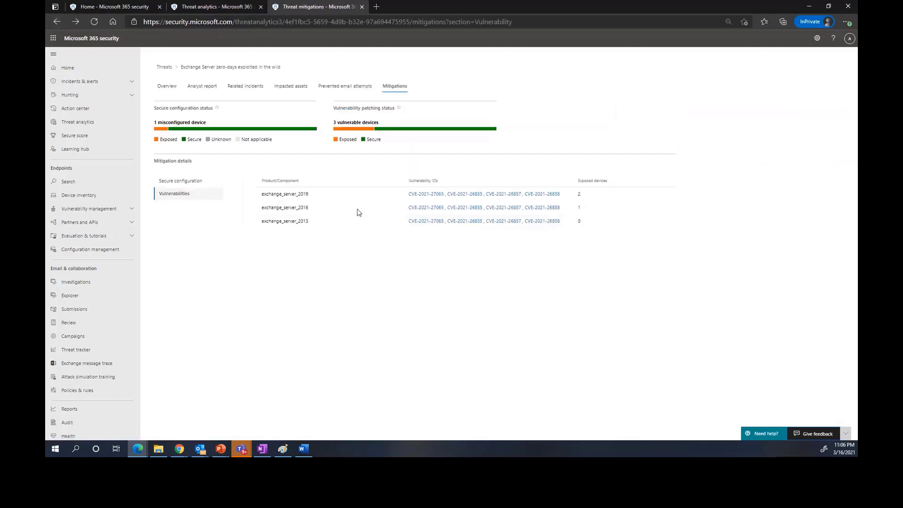
- Open the 'Update Microsoft Exchange Server 2019' recommendation under Vulnerability management Recommendations
{"action": "left_click", "coordinate": [89, 209]}
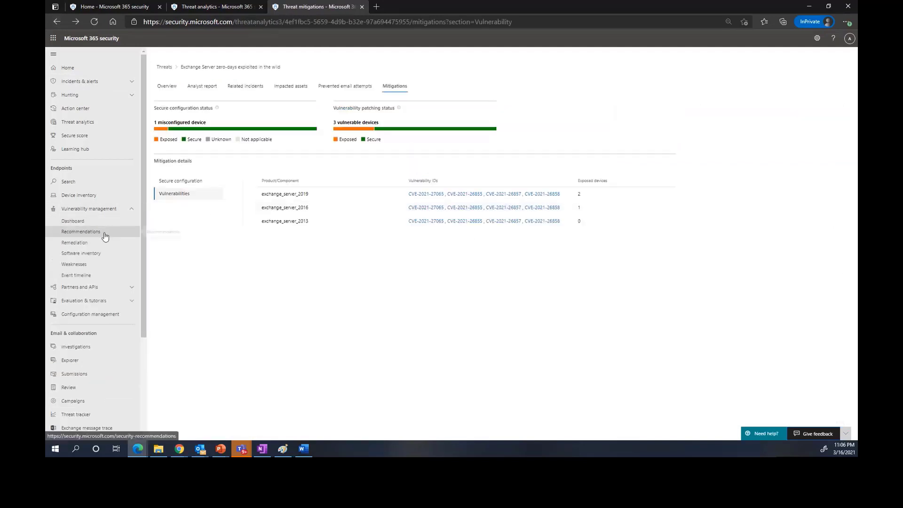
{"action": "left_click", "coordinate": [80, 231]}
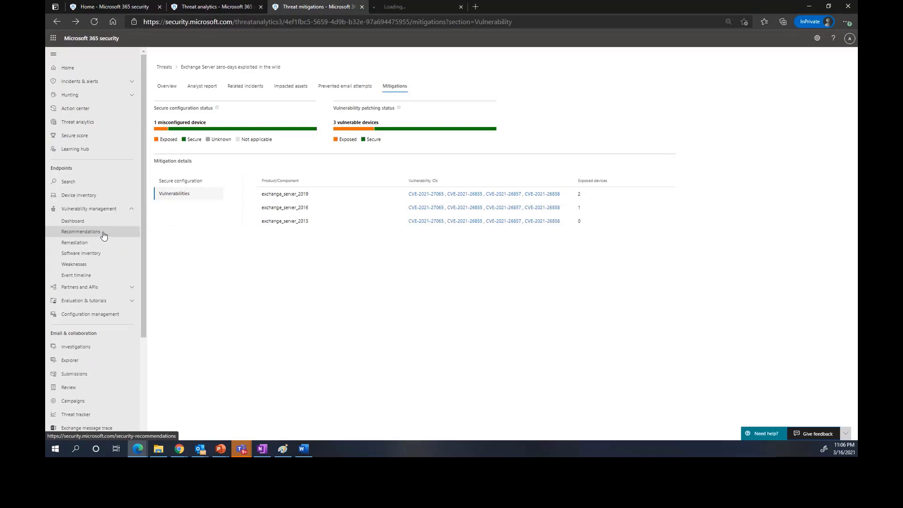
{"action": "left_click", "coordinate": [81, 231]}
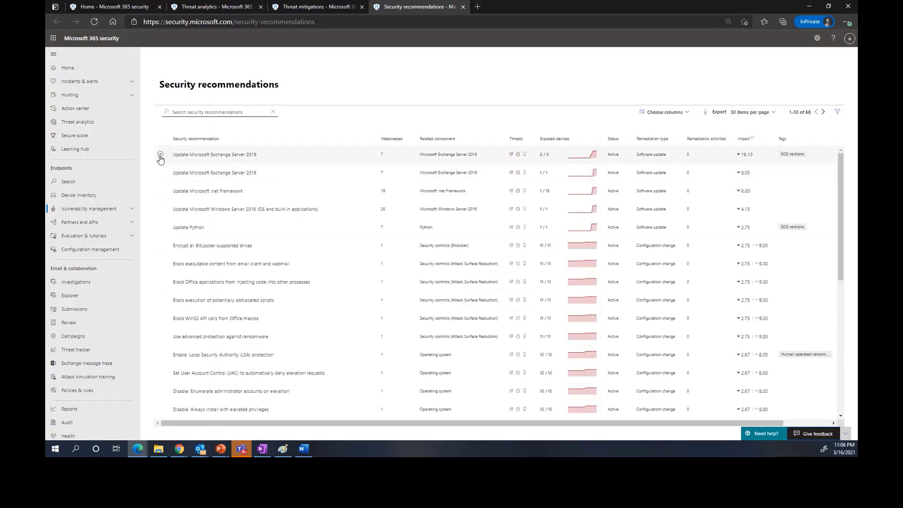
{"action": "left_click", "coordinate": [214, 154]}
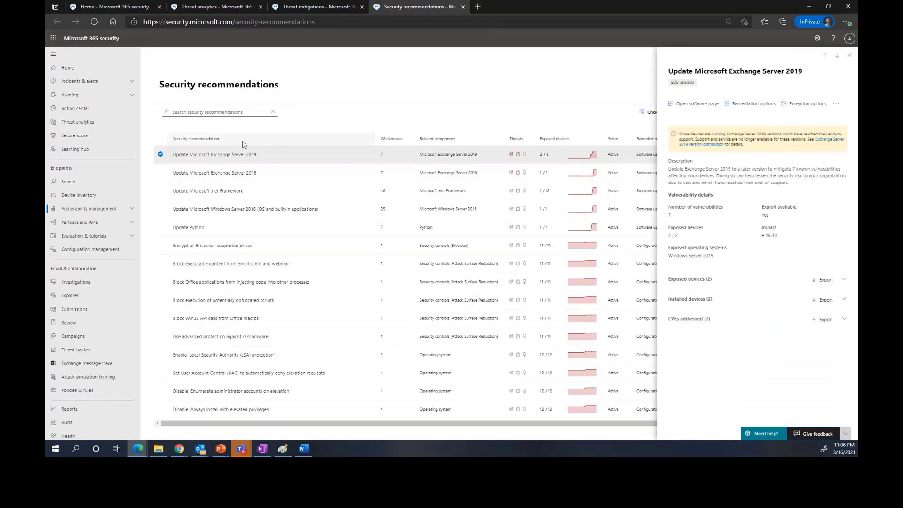
{"action": "mouse_move", "coordinate": [805, 148]}
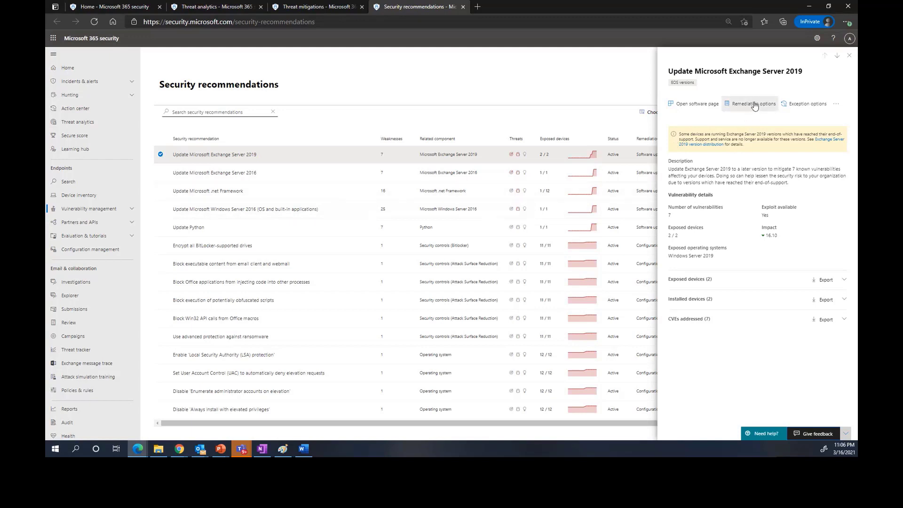
- Open the remediation request form for the Exchange Server 2019 update, showing 2 exposed devices
{"action": "left_click", "coordinate": [753, 103]}
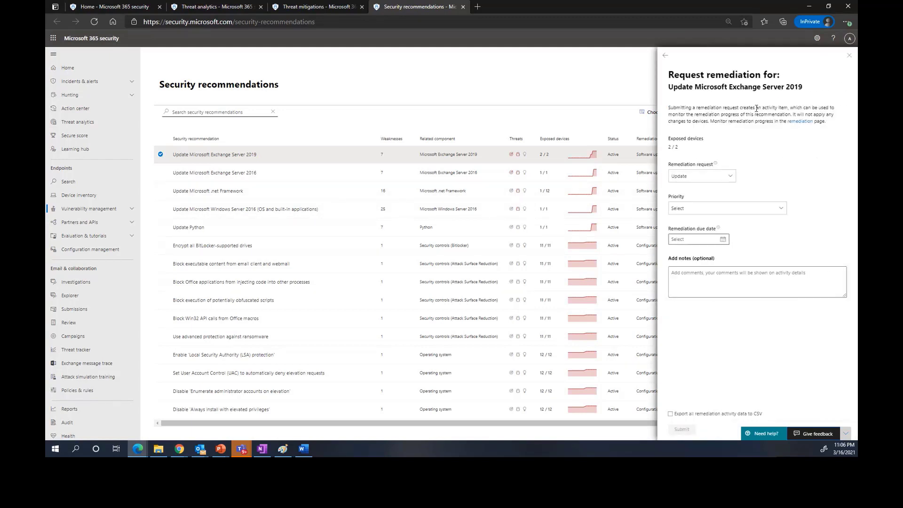
{"action": "mouse_move", "coordinate": [766, 352]}
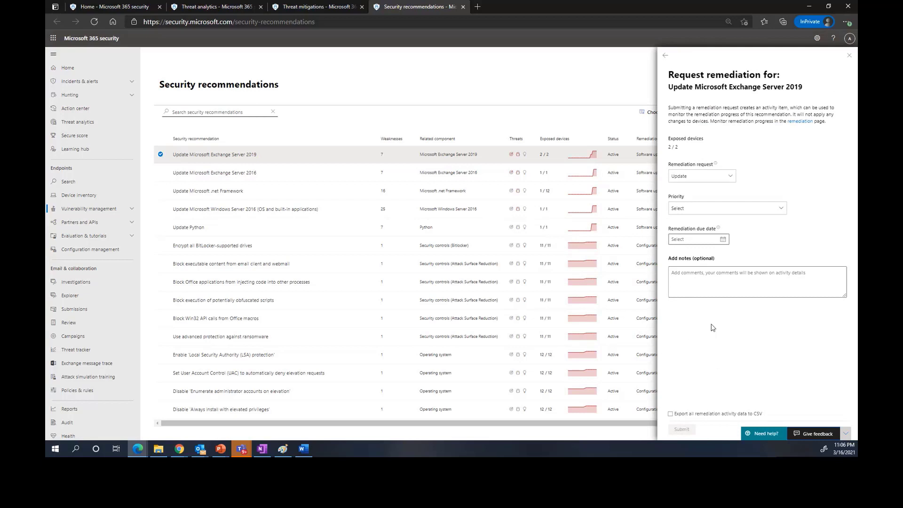
{"action": "mouse_move", "coordinate": [711, 332]}
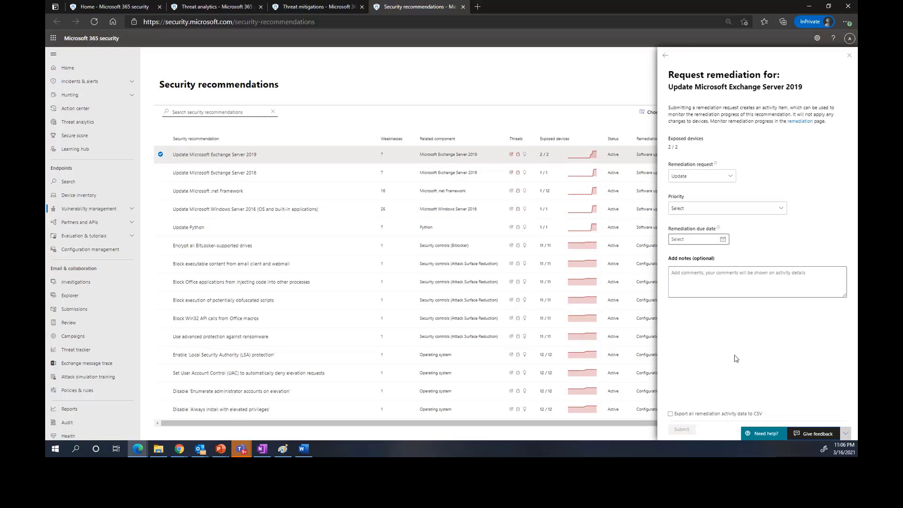
{"action": "mouse_move", "coordinate": [725, 321]}
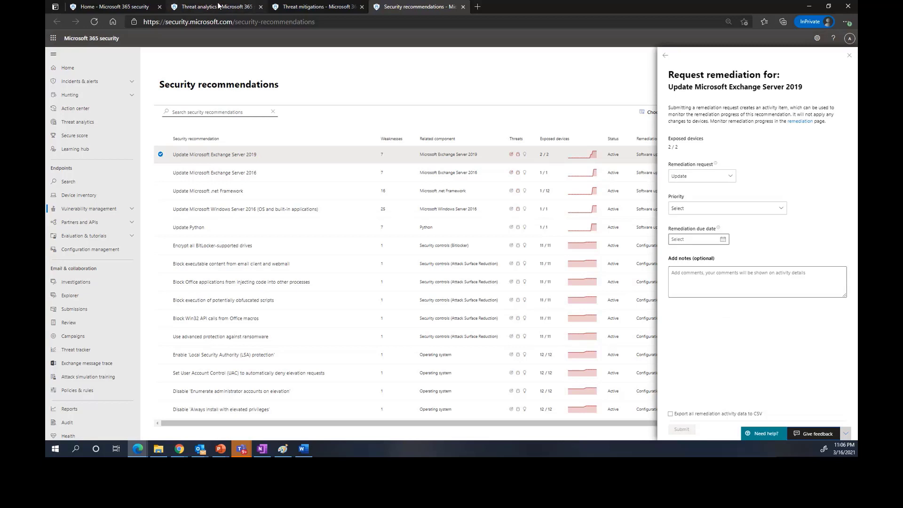
{"action": "mouse_move", "coordinate": [305, 6]}
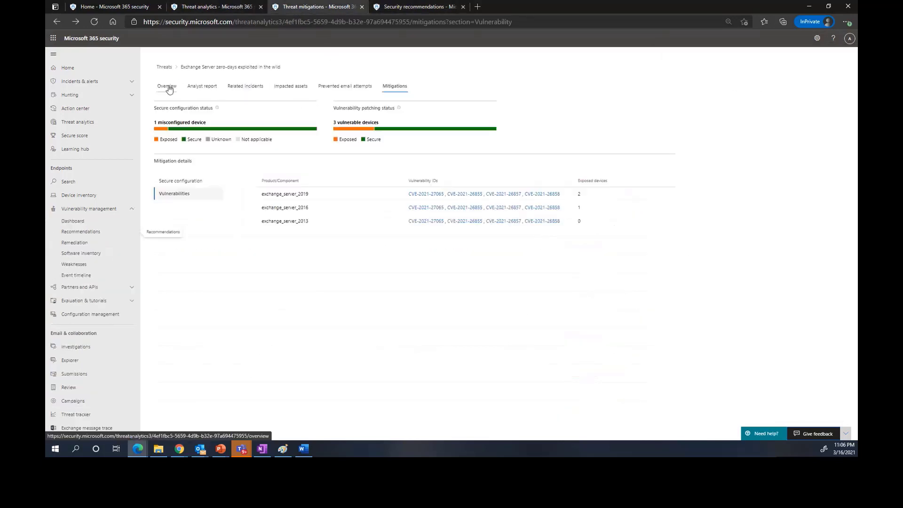
- Reopen the threat overview showing 14 active alerts, 3 impacted and 3 vulnerable devices
{"action": "left_click", "coordinate": [167, 85]}
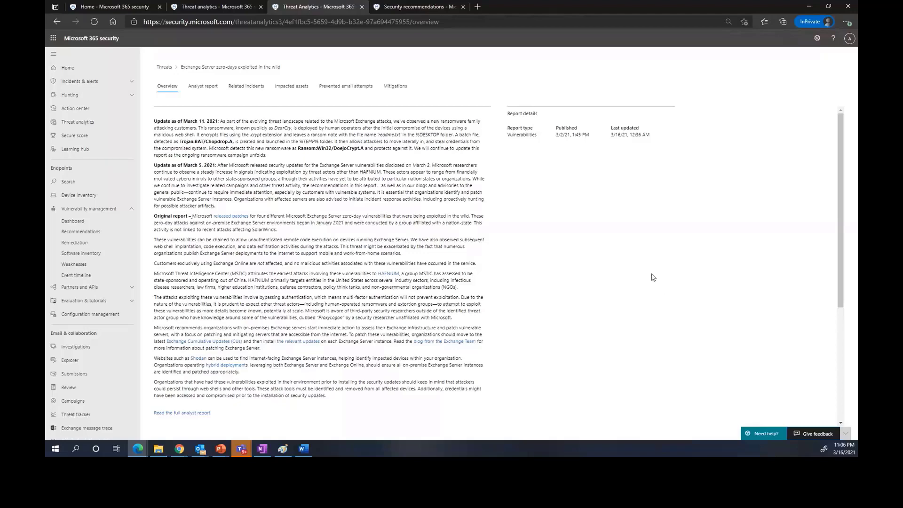
{"action": "scroll", "scroll_direction": "down", "scroll_amount": 3}
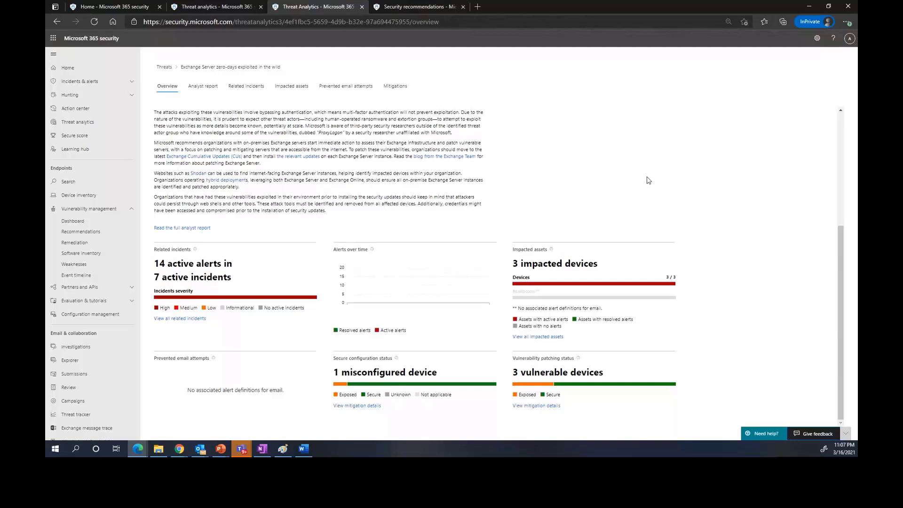
{"action": "mouse_move", "coordinate": [662, 315]}
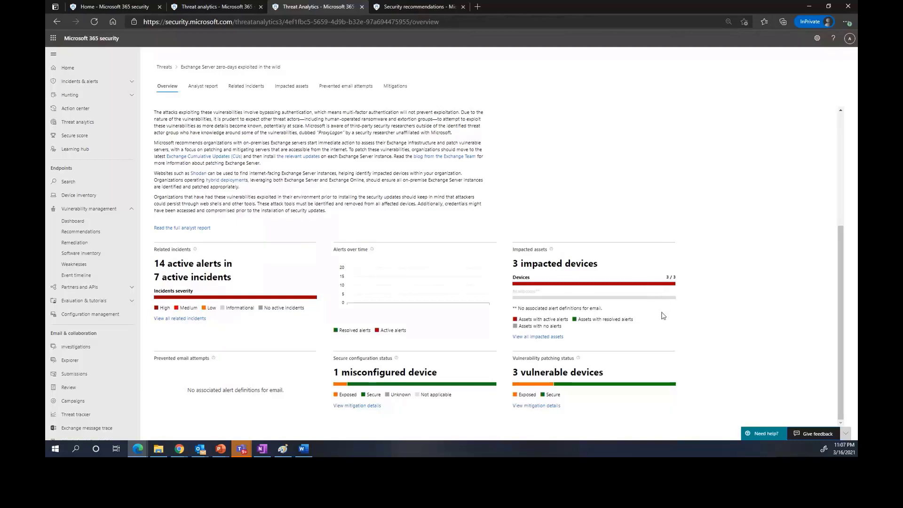
{"action": "mouse_move", "coordinate": [653, 315]}
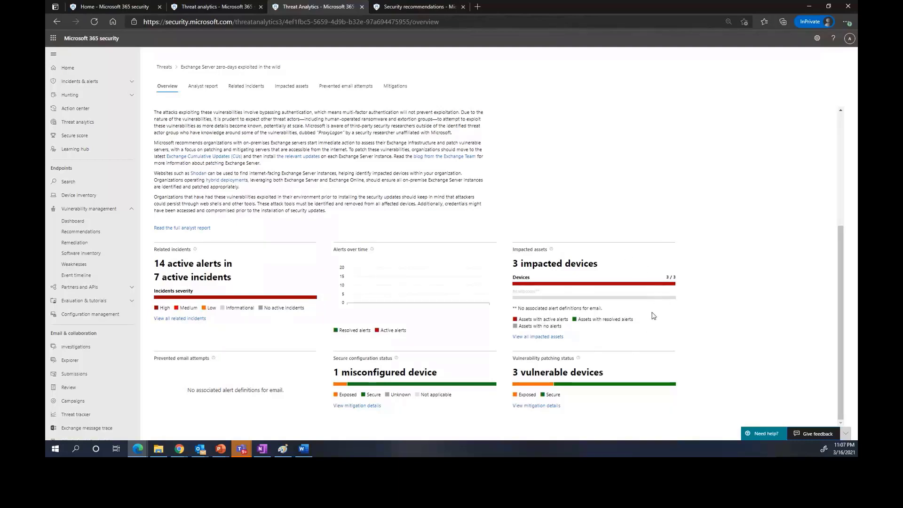
{"action": "mouse_move", "coordinate": [610, 360]}
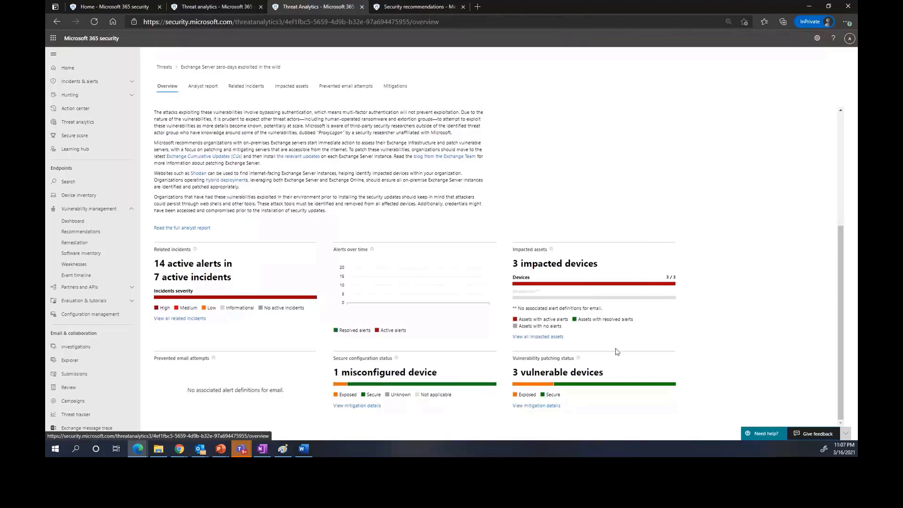
{"action": "mouse_move", "coordinate": [648, 343]}
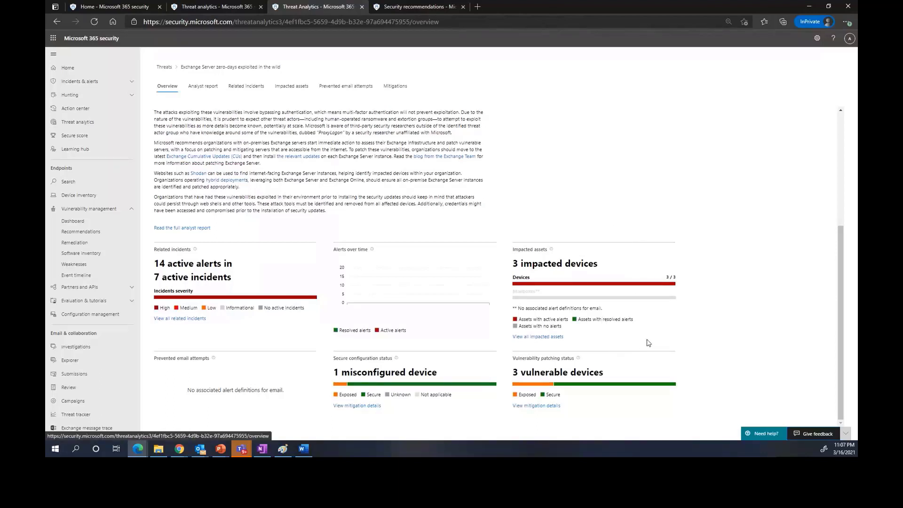
{"action": "mouse_move", "coordinate": [616, 249]}
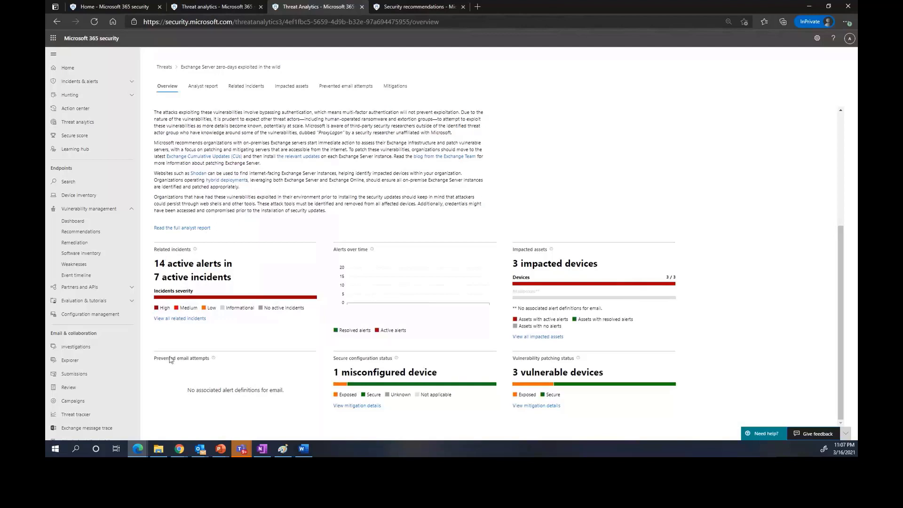
{"action": "mouse_move", "coordinate": [282, 352]}
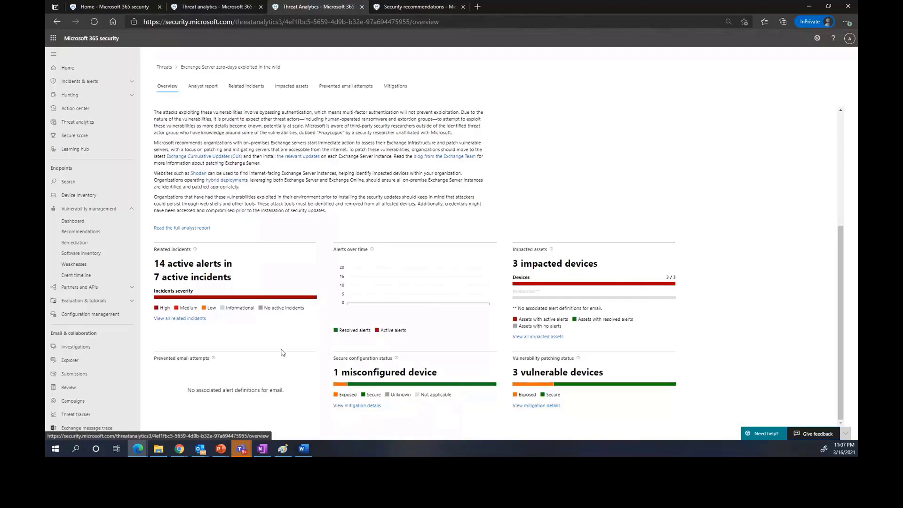
{"action": "mouse_move", "coordinate": [219, 358]}
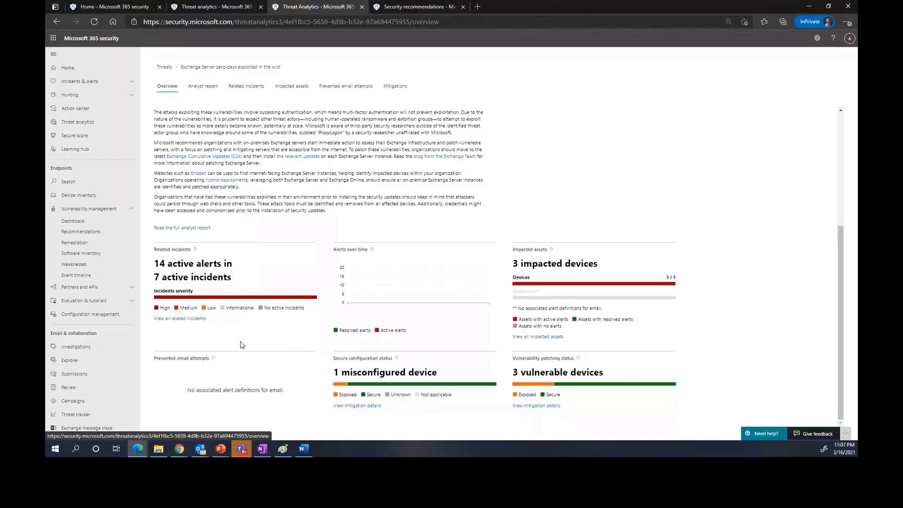
{"action": "mouse_move", "coordinate": [615, 288]}
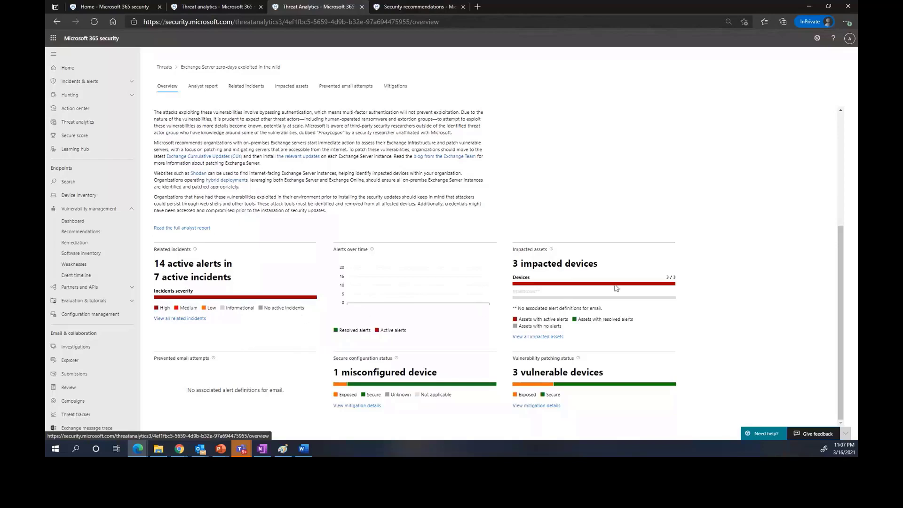
{"action": "mouse_move", "coordinate": [647, 297]}
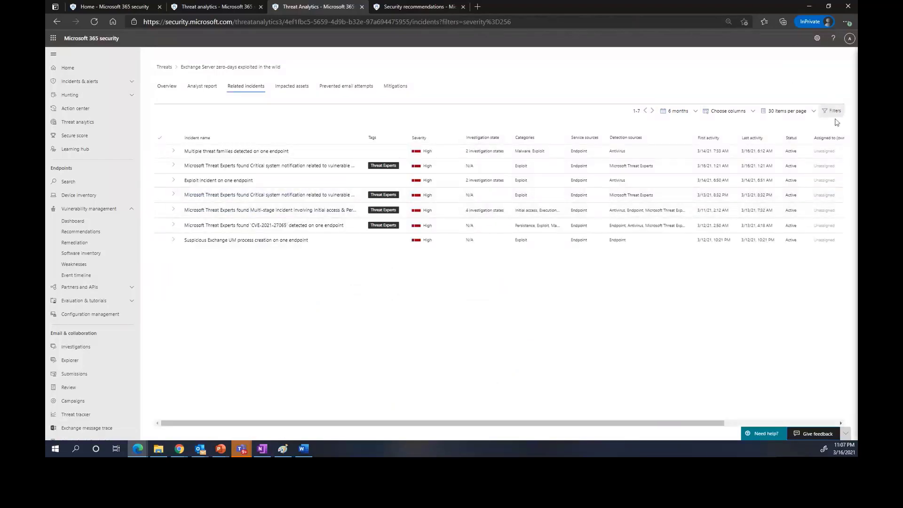
- Filter related incidents to include all severity levels
{"action": "left_click", "coordinate": [831, 110]}
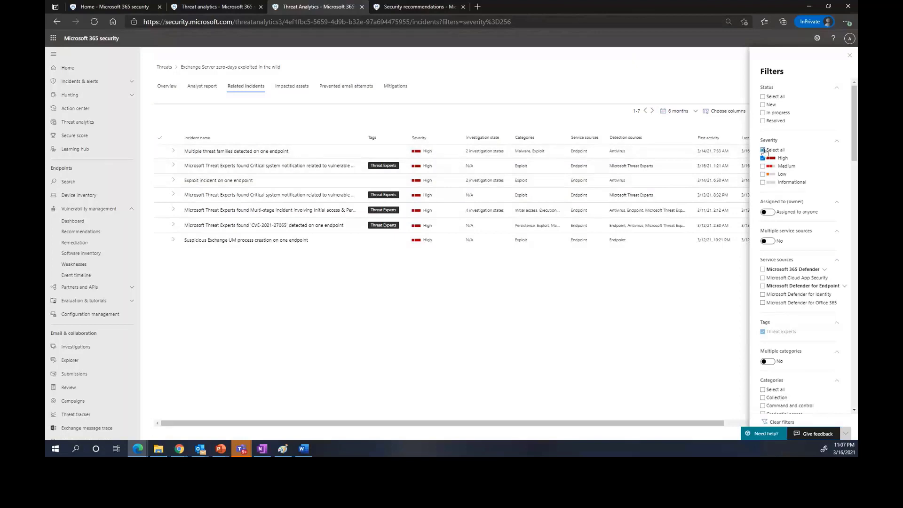
{"action": "left_click", "coordinate": [762, 149]}
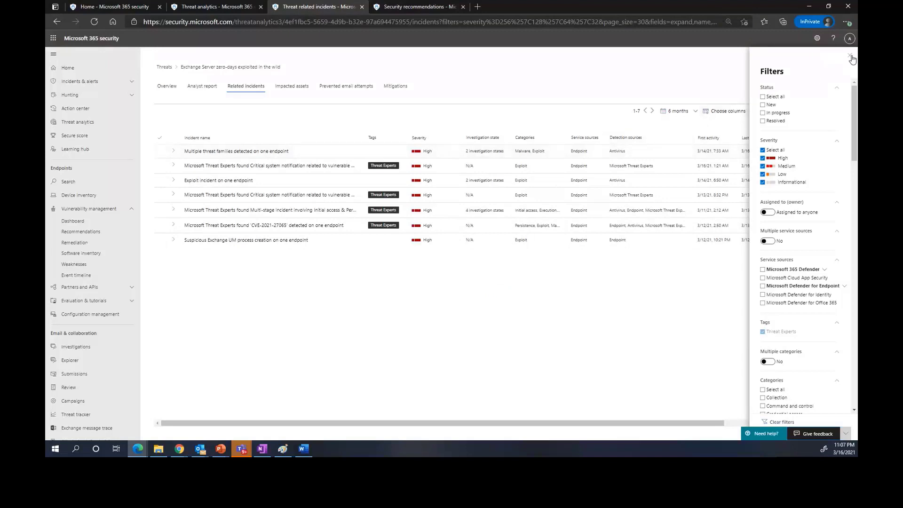
{"action": "left_click", "coordinate": [852, 58]}
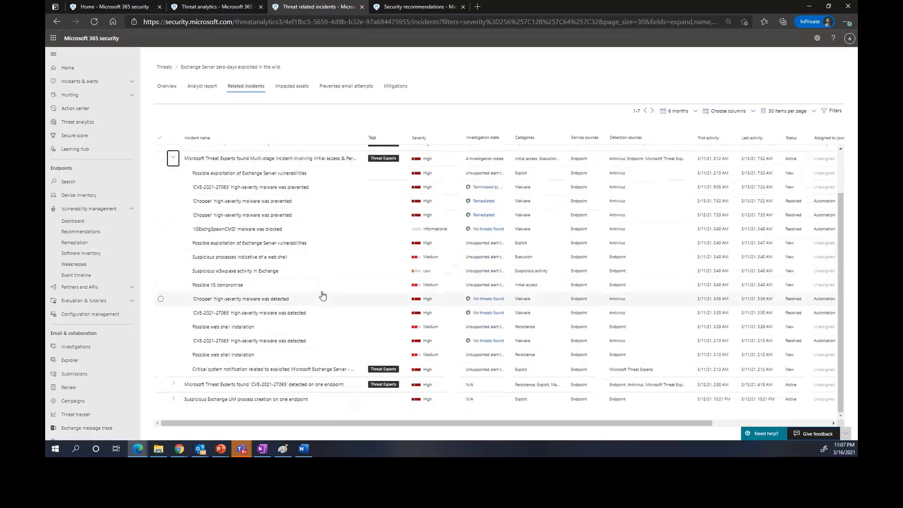
{"action": "mouse_move", "coordinate": [336, 282]}
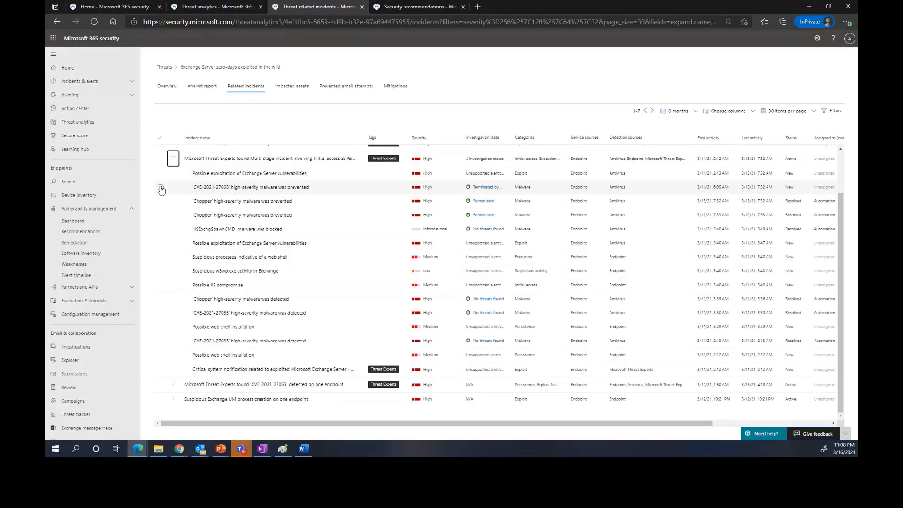
- View the CVE-2021-27065 malware alert details and highlight its Prevented detection status
{"action": "left_click", "coordinate": [251, 186]}
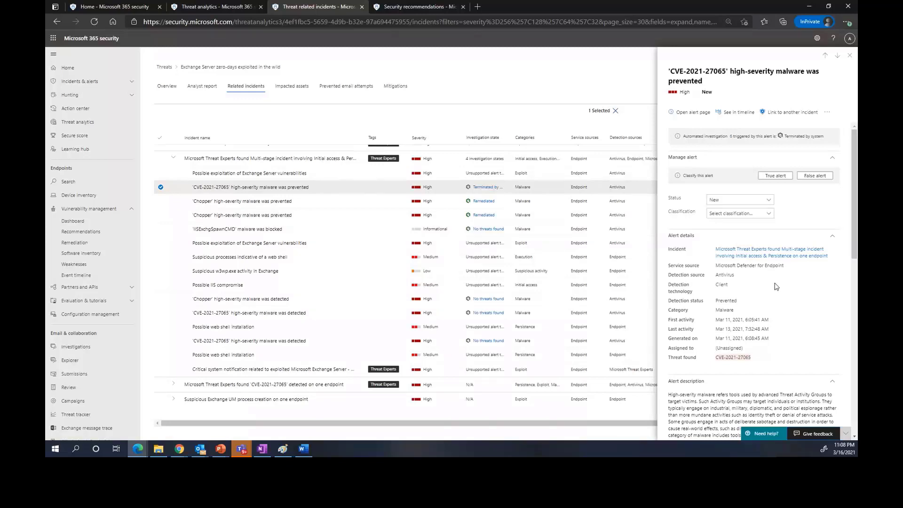
{"action": "mouse_move", "coordinate": [774, 286]}
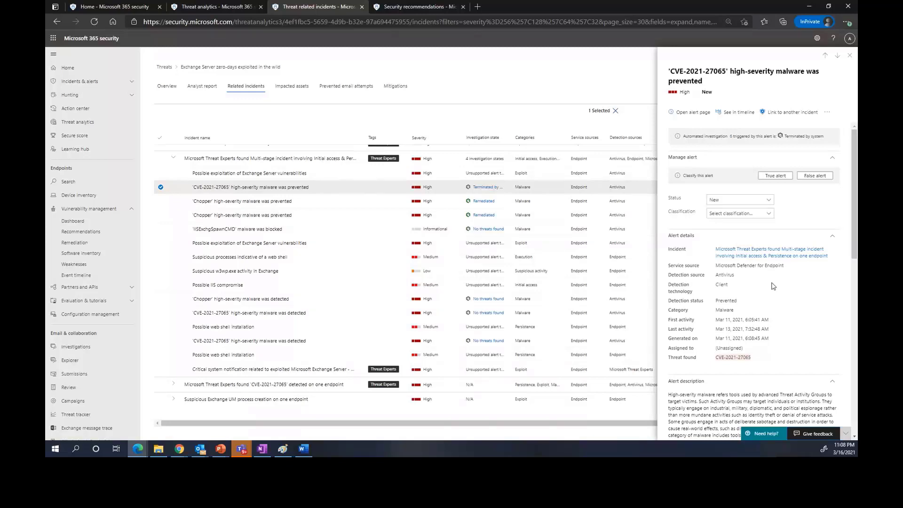
{"action": "double_click", "coordinate": [726, 300]}
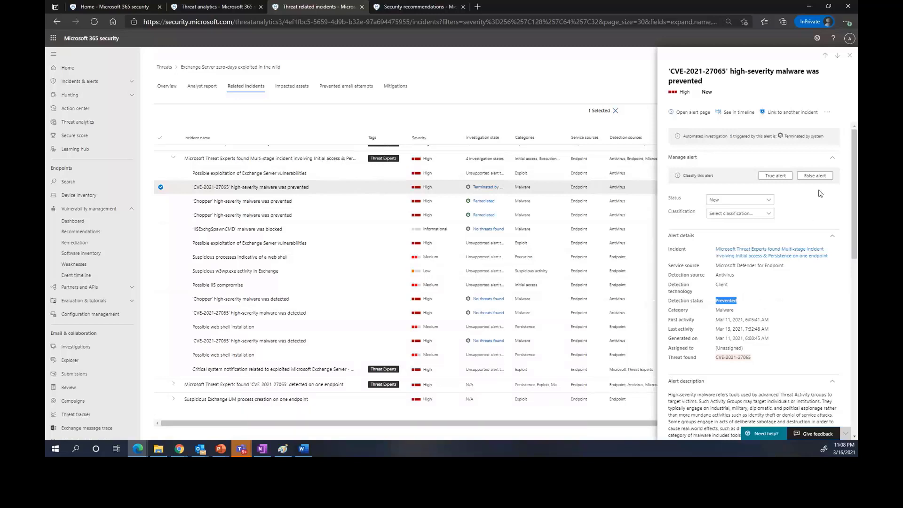
{"action": "mouse_move", "coordinate": [850, 60]}
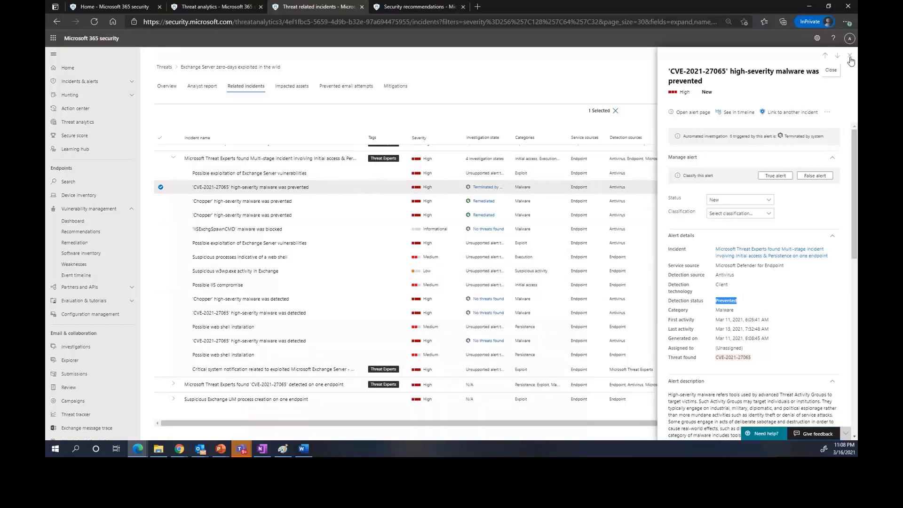
- Close the alert flyout and view the 'Suspicious processes indicative of a web shell' alert
{"action": "left_click", "coordinate": [851, 60]}
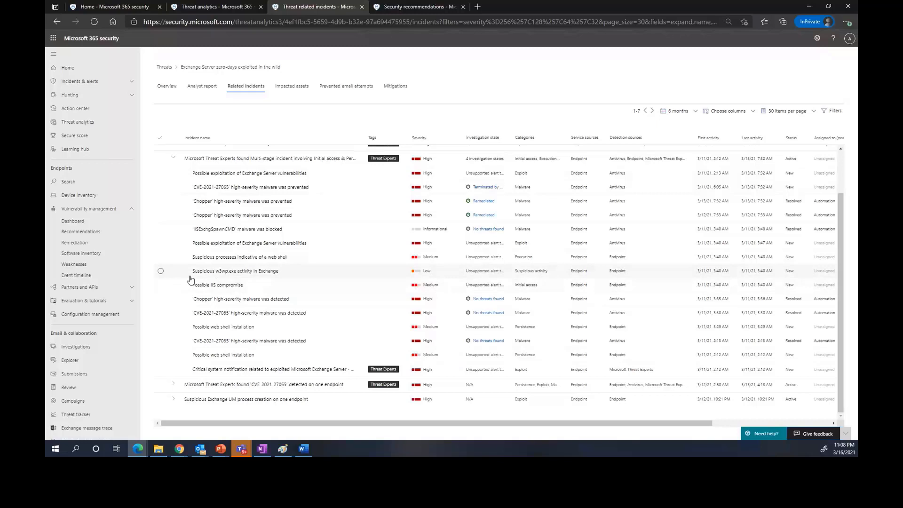
{"action": "mouse_move", "coordinate": [179, 292]}
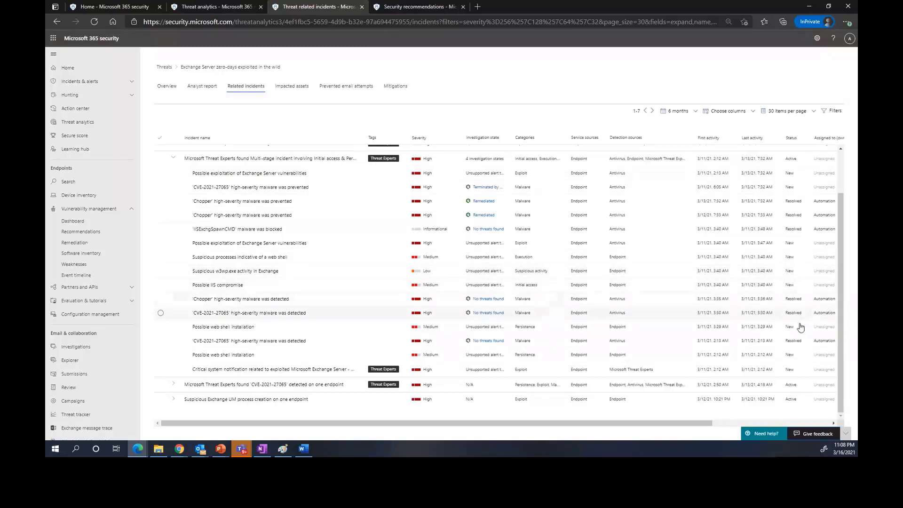
{"action": "mouse_move", "coordinate": [249, 313]}
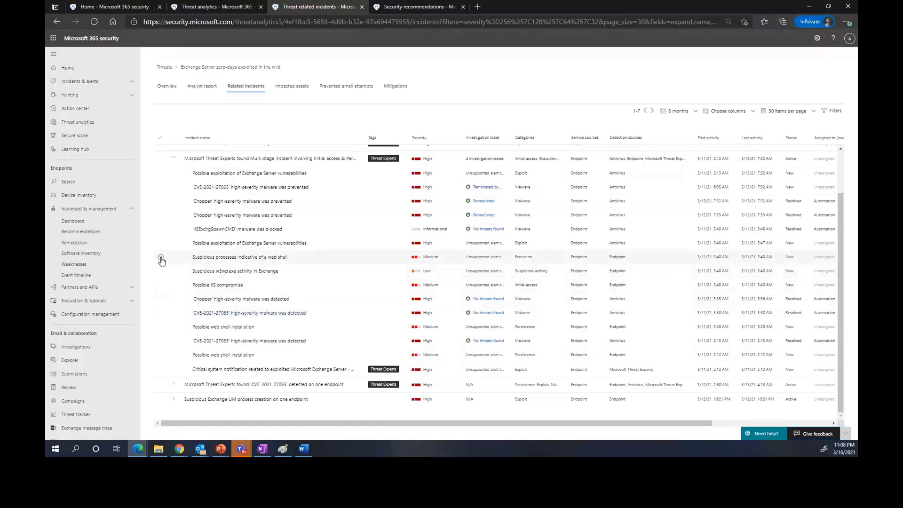
{"action": "left_click", "coordinate": [161, 257]}
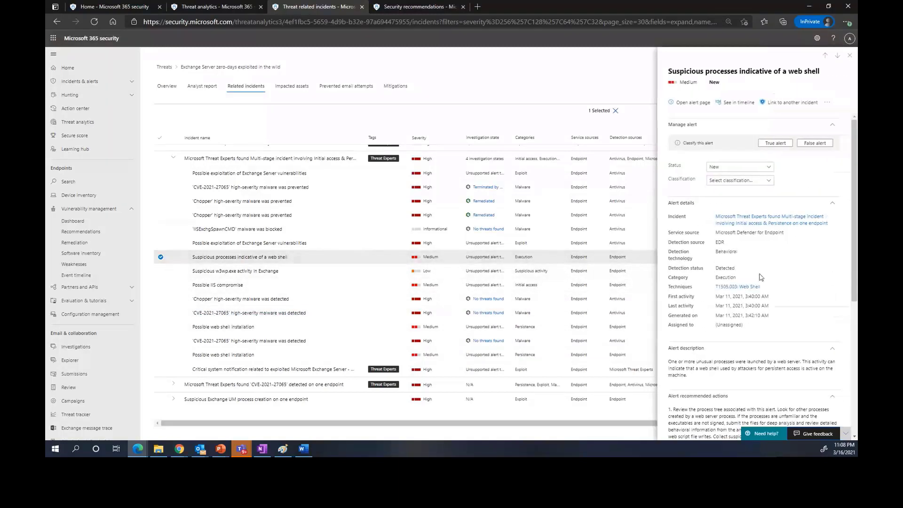
{"action": "mouse_move", "coordinate": [737, 286]}
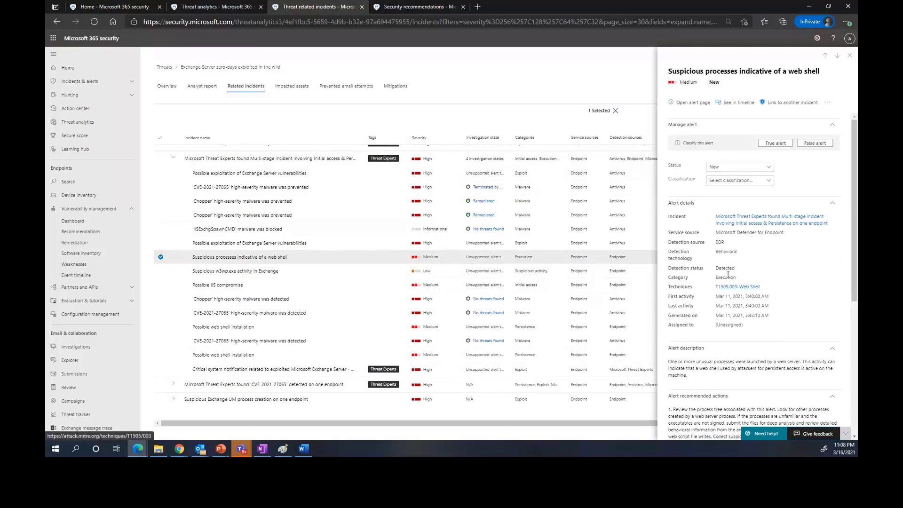
{"action": "mouse_move", "coordinate": [725, 267]}
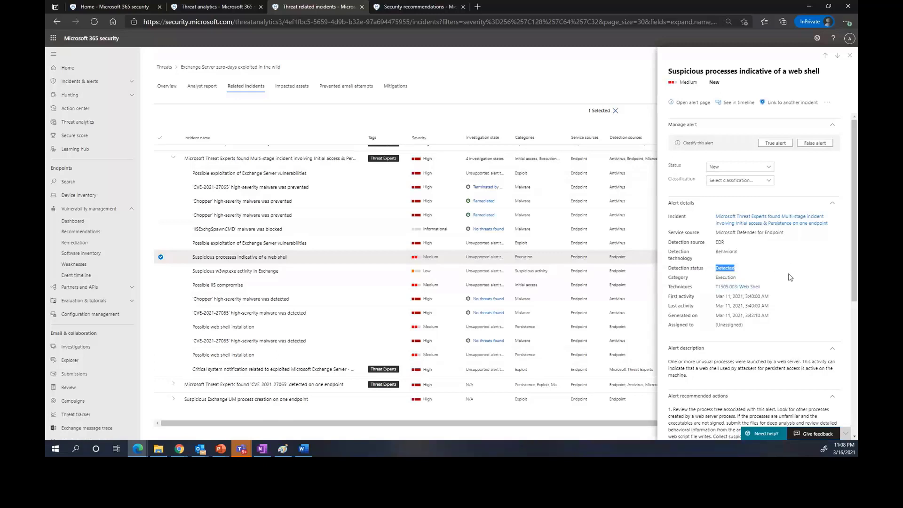
{"action": "mouse_move", "coordinate": [706, 115]}
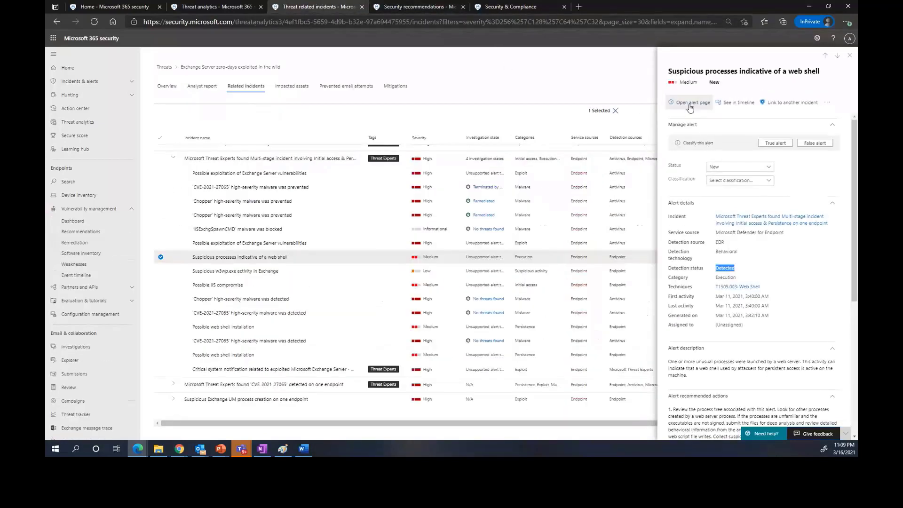
- Open the web shell alert's full page and scroll its story to the shell.aspx creation
{"action": "left_click", "coordinate": [692, 102]}
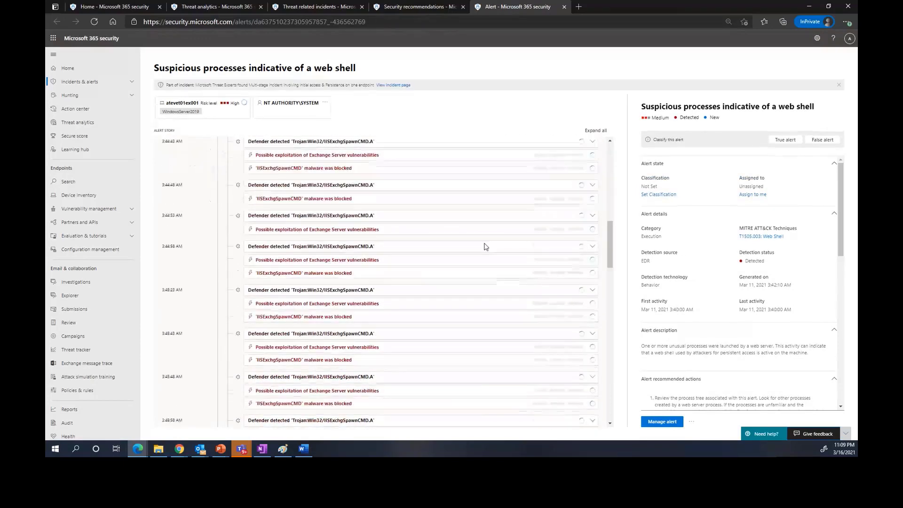
{"action": "scroll", "scroll_direction": "down", "scroll_amount": 3}
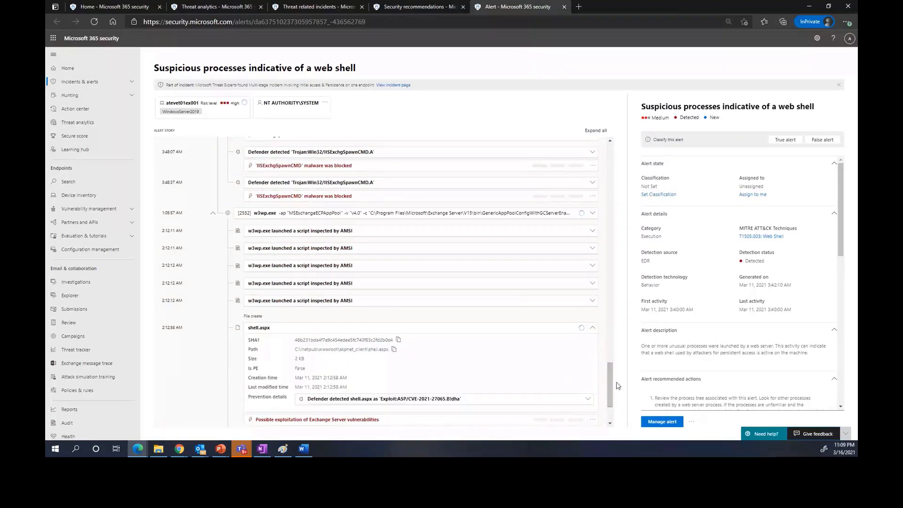
{"action": "scroll", "scroll_direction": "down", "scroll_amount": 3}
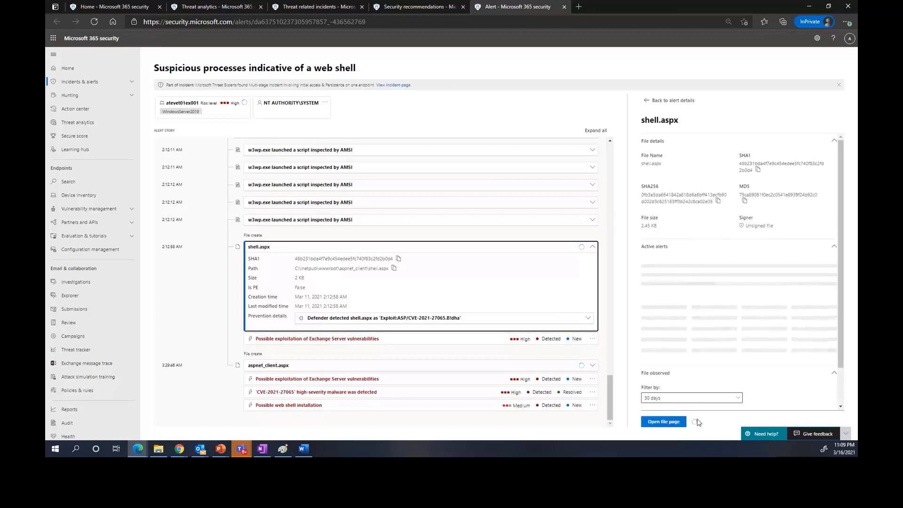
{"action": "mouse_move", "coordinate": [697, 426]}
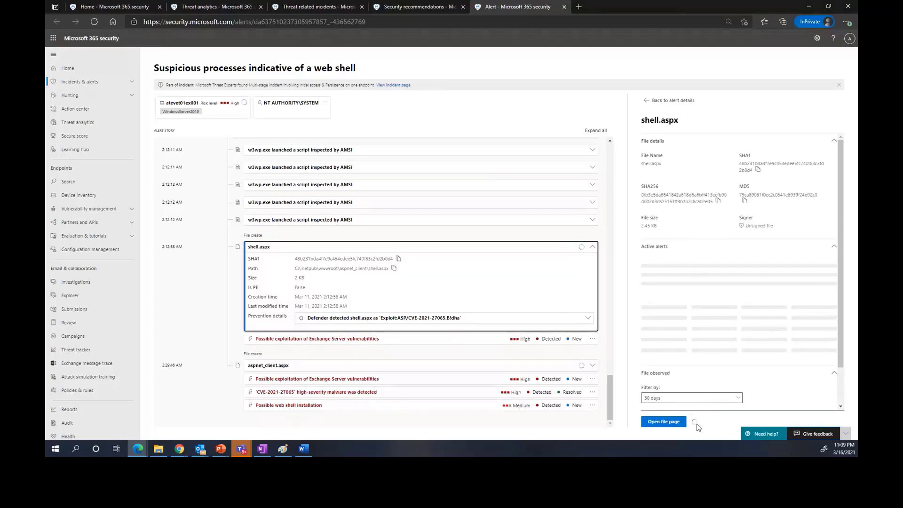
{"action": "mouse_move", "coordinate": [729, 426]}
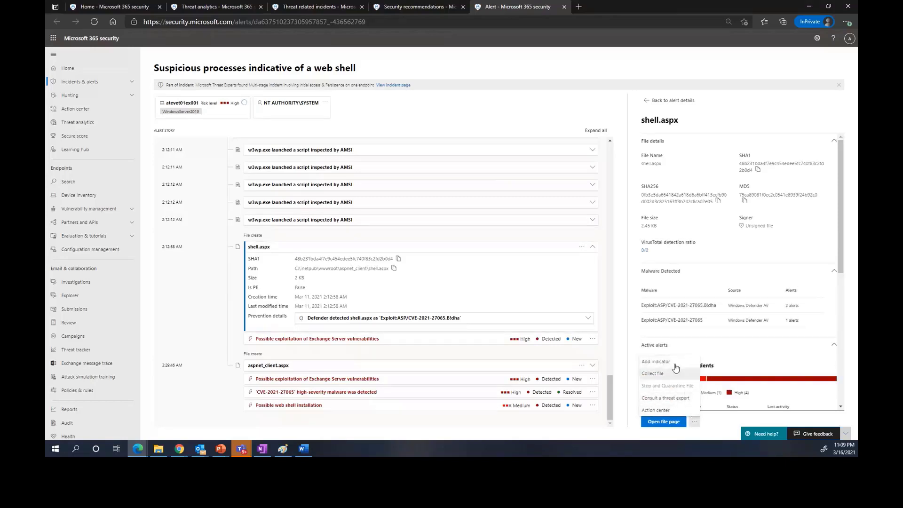
{"action": "mouse_move", "coordinate": [680, 374]}
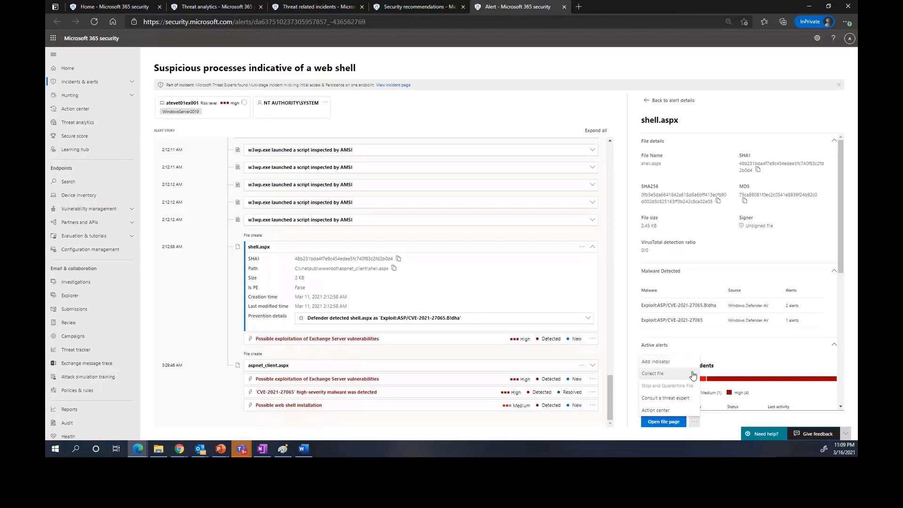
{"action": "mouse_move", "coordinate": [654, 373]}
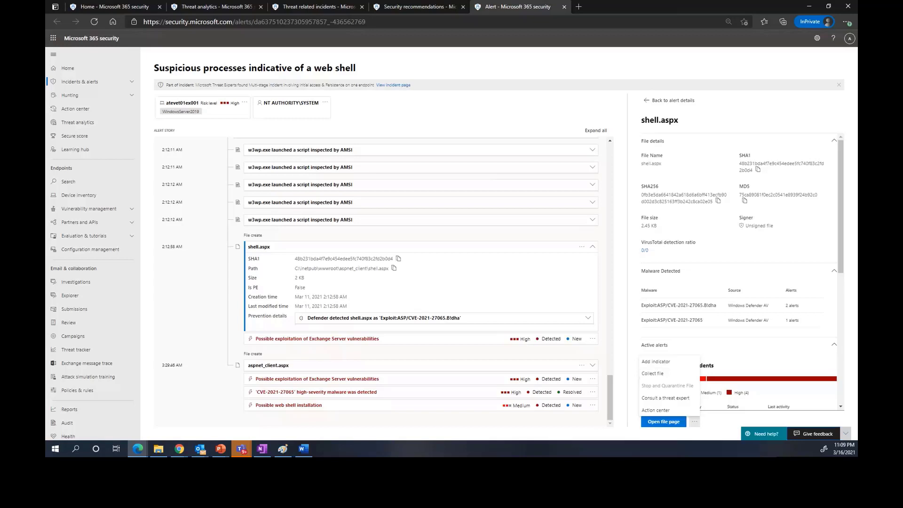
{"action": "mouse_move", "coordinate": [800, 215]}
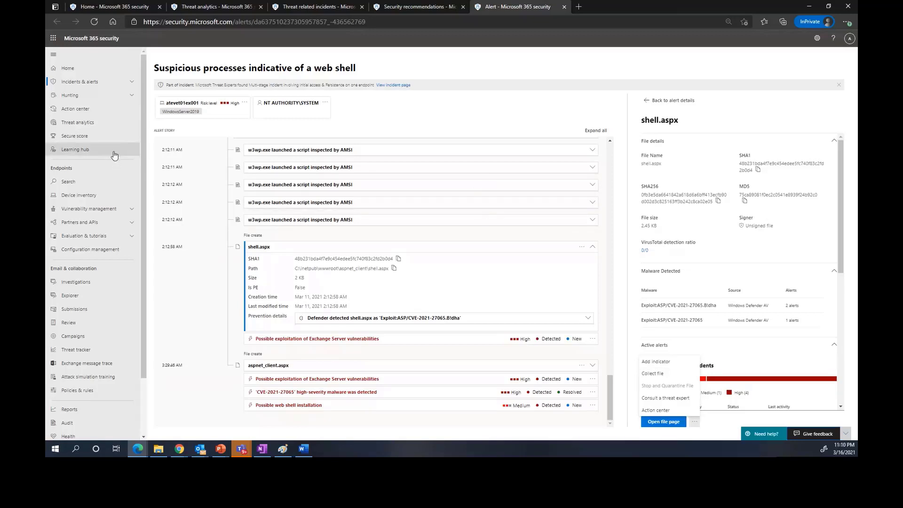
{"action": "mouse_move", "coordinate": [127, 212]}
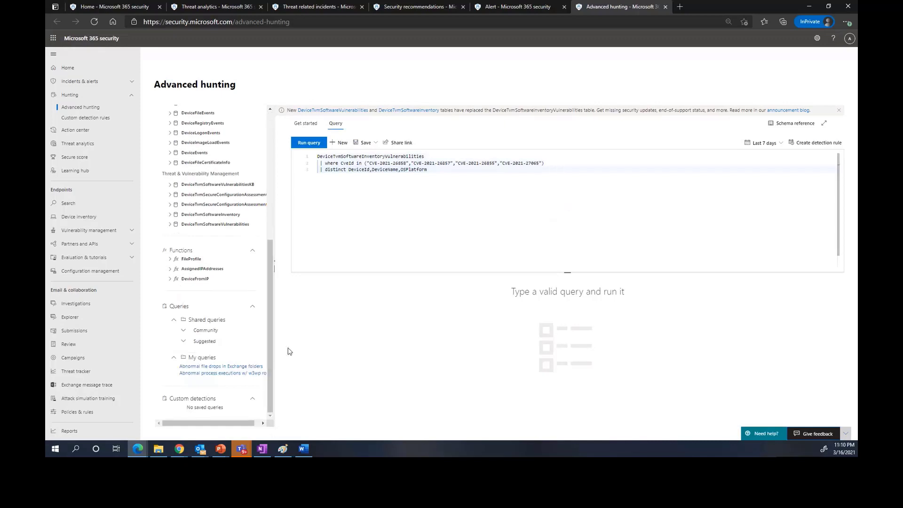
- Load and run the 'Abnormal file drops in Exchange folders' query, returning 7 results
{"action": "left_click", "coordinate": [220, 366]}
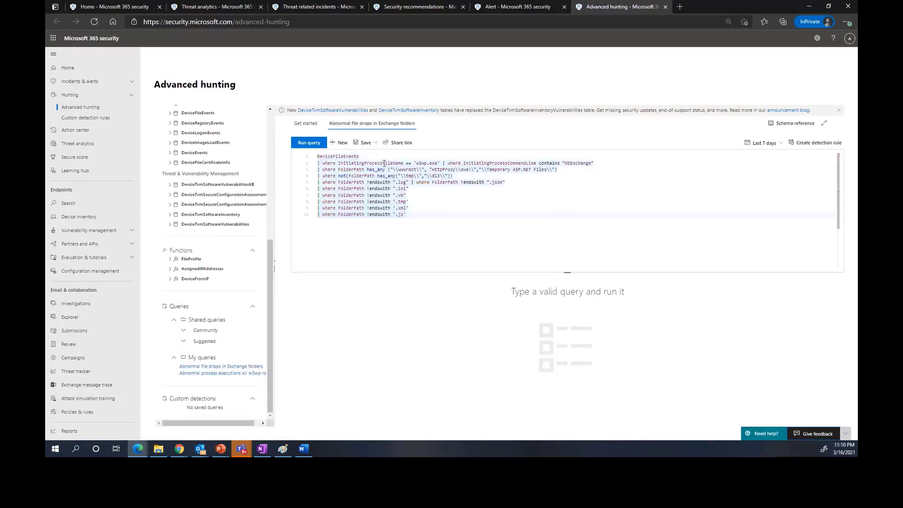
{"action": "left_click", "coordinate": [308, 142]}
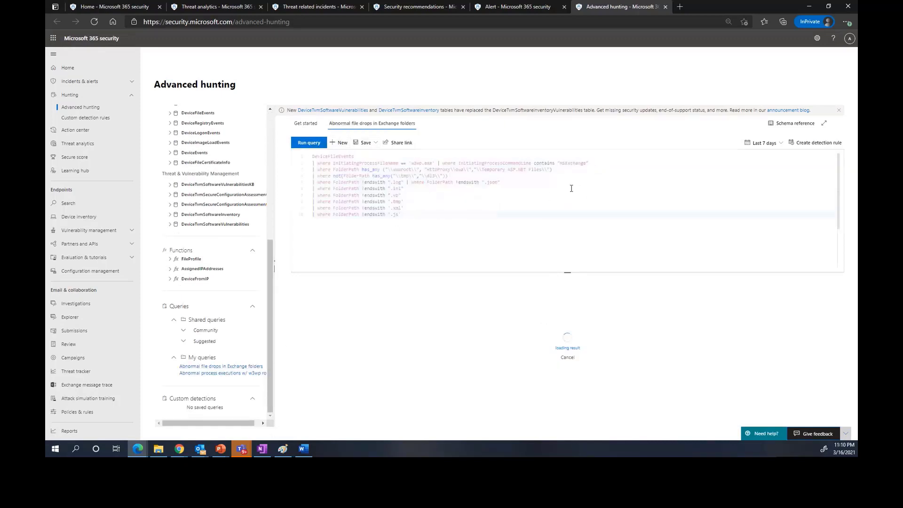
{"action": "left_click", "coordinate": [308, 142]}
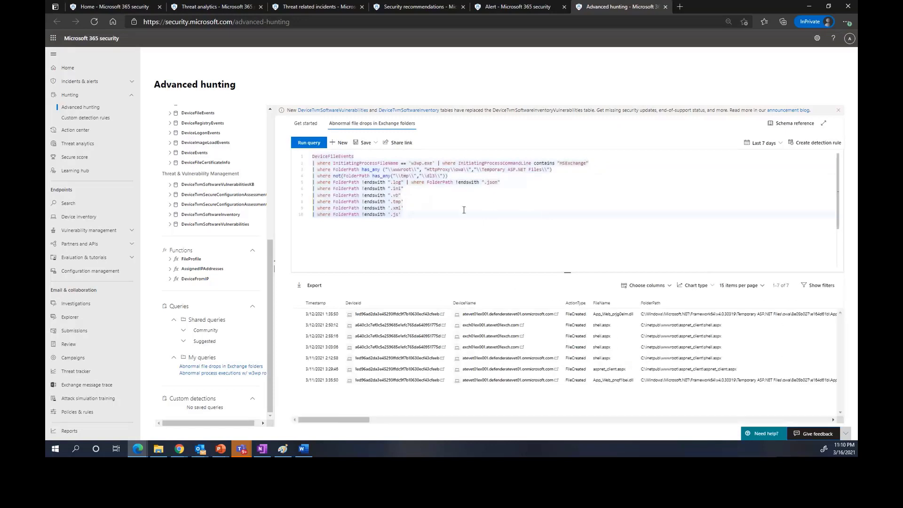
{"action": "mouse_move", "coordinate": [443, 220]}
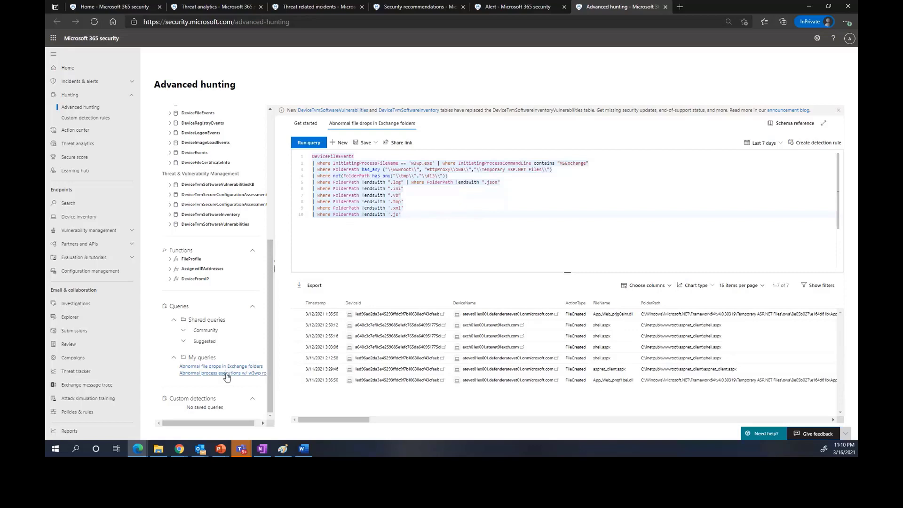
- Run the saved 'Abnormal process executions w/ w3wp root' query, returning one cmd.exe result
{"action": "left_click", "coordinate": [220, 373]}
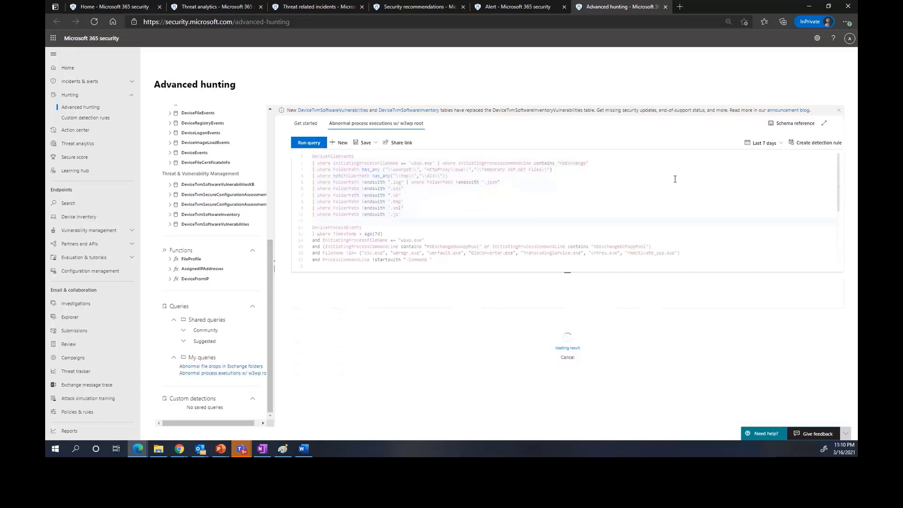
{"action": "left_click", "coordinate": [308, 142]}
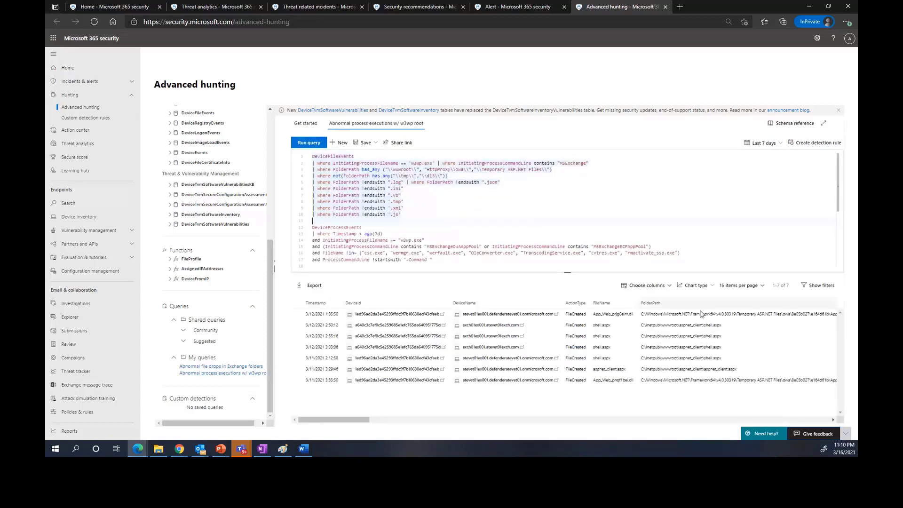
{"action": "left_click", "coordinate": [308, 142]}
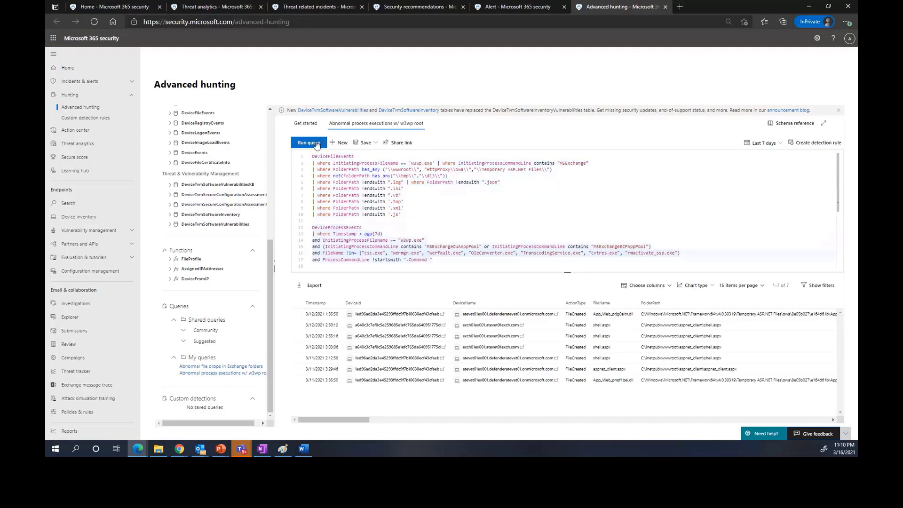
{"action": "left_click", "coordinate": [308, 142]}
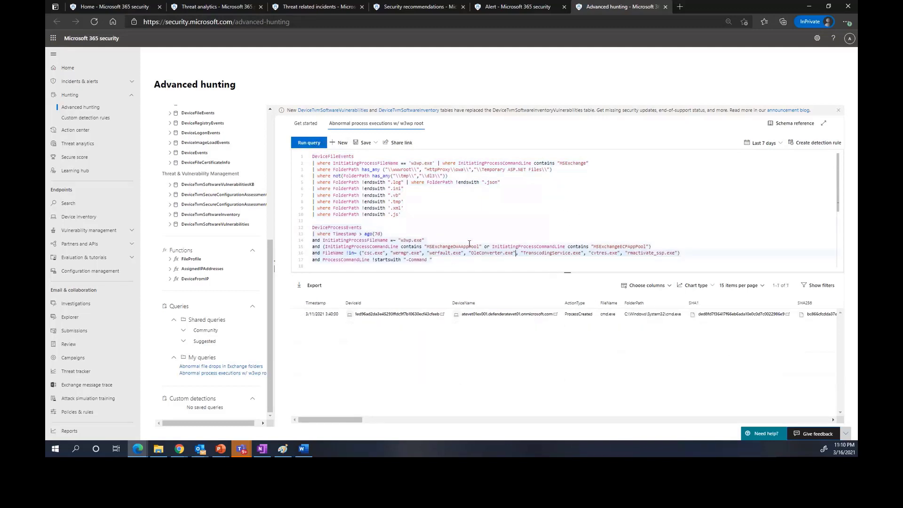
{"action": "mouse_move", "coordinate": [505, 263]}
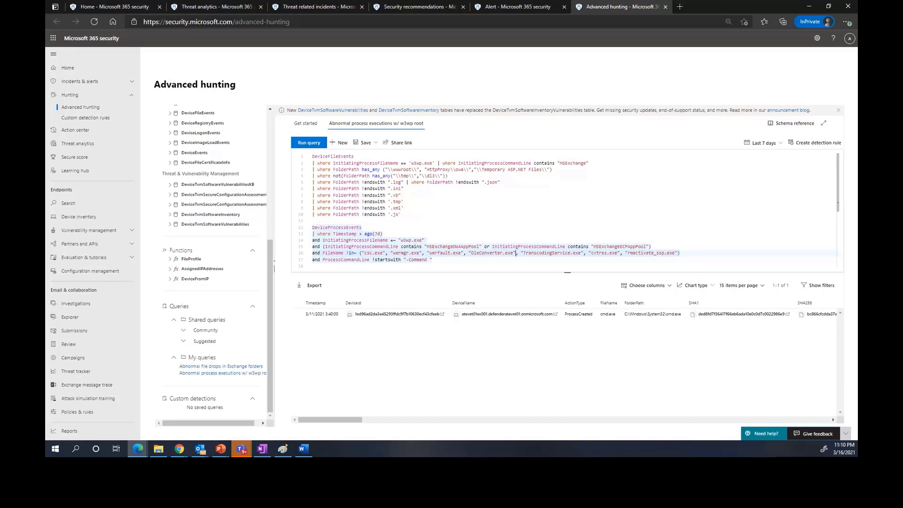
- Open the Exchange Server zero-days report from Threat Analytics and scroll to its hunting queries
{"action": "left_click", "coordinate": [213, 6]}
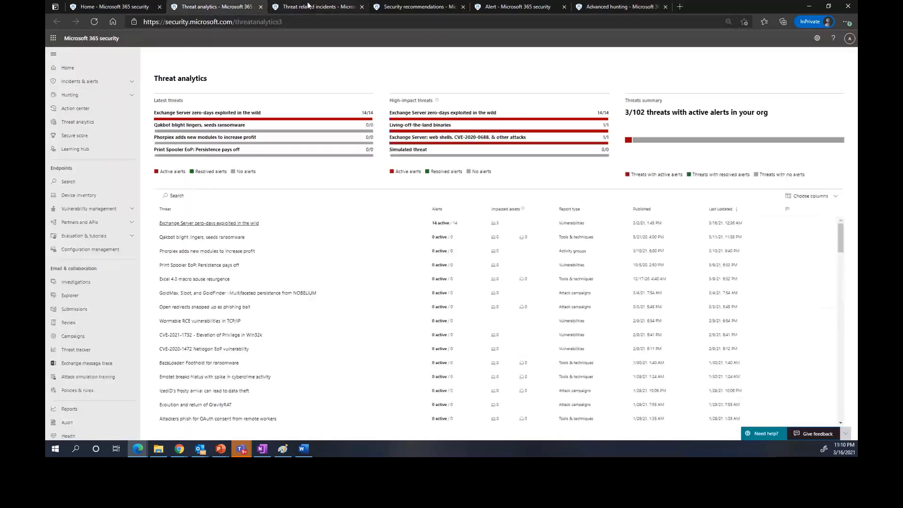
{"action": "left_click", "coordinate": [208, 223]}
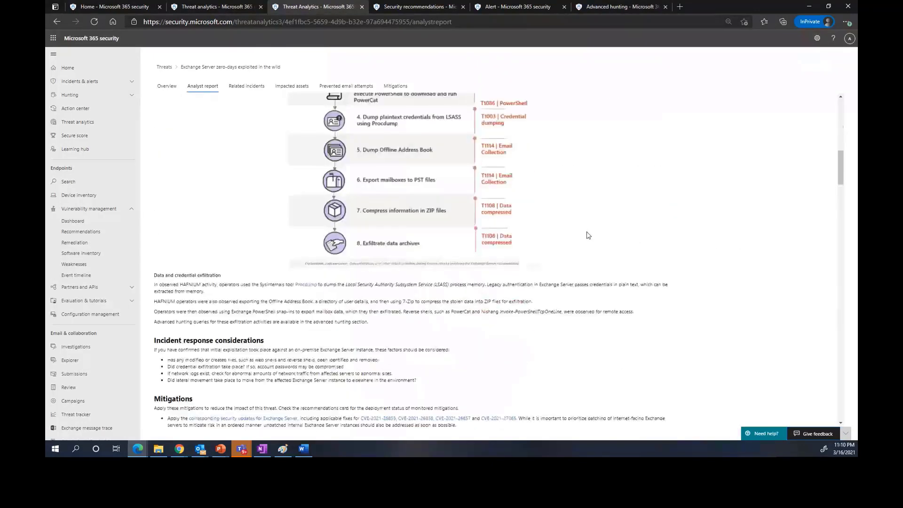
{"action": "scroll", "scroll_direction": "down", "scroll_amount": 3}
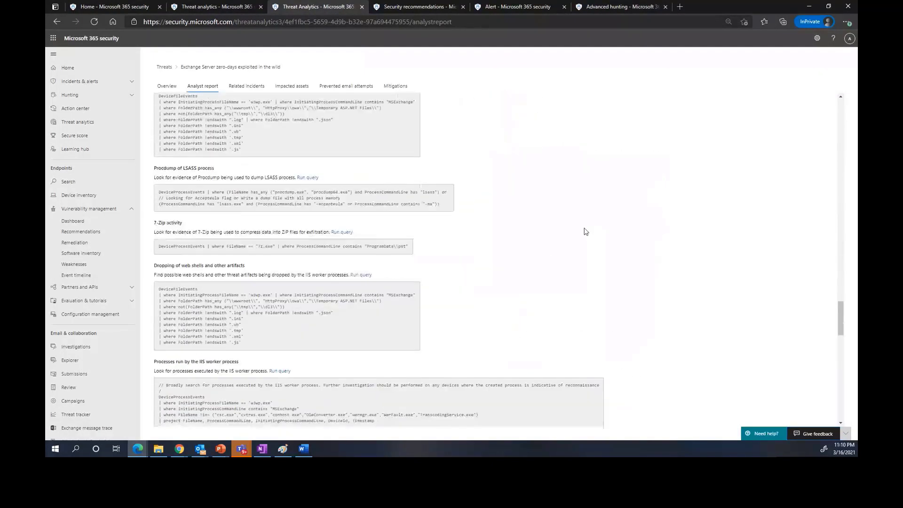
{"action": "scroll", "scroll_direction": "down", "scroll_amount": 3}
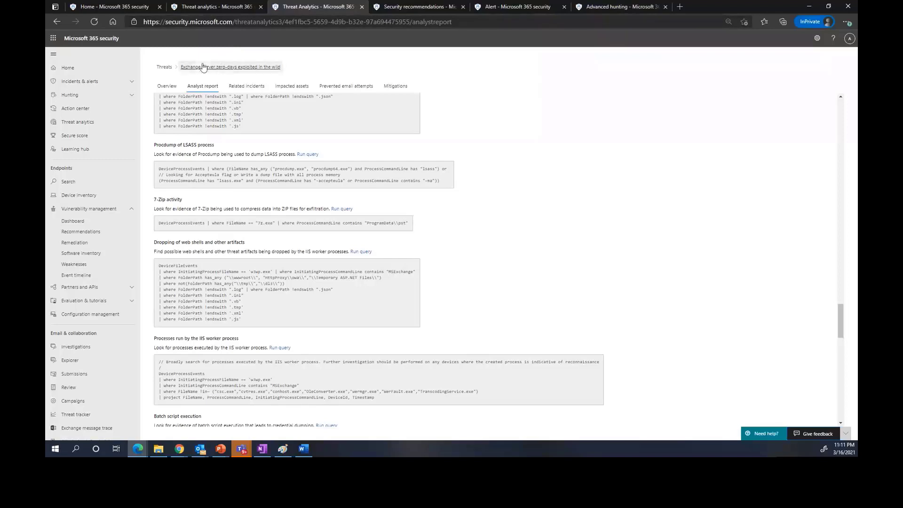
- Expand the multi-stage related incident and show the Critical system notification alert details
{"action": "left_click", "coordinate": [246, 86]}
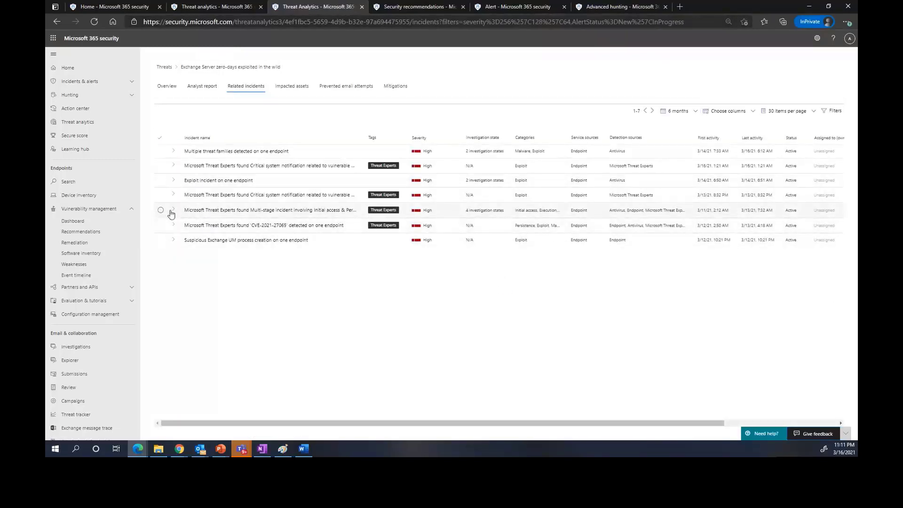
{"action": "left_click", "coordinate": [172, 209]}
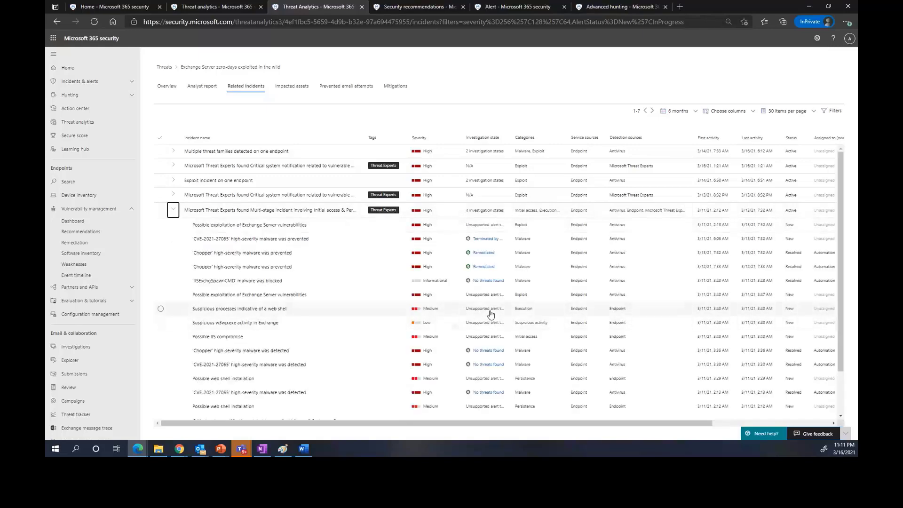
{"action": "scroll", "scroll_direction": "down", "scroll_amount": 3}
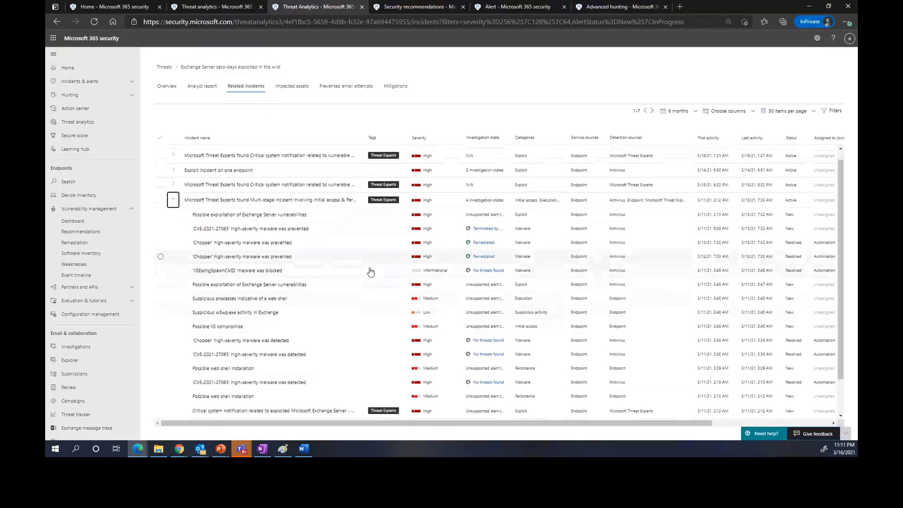
{"action": "scroll", "scroll_direction": "down", "scroll_amount": 3}
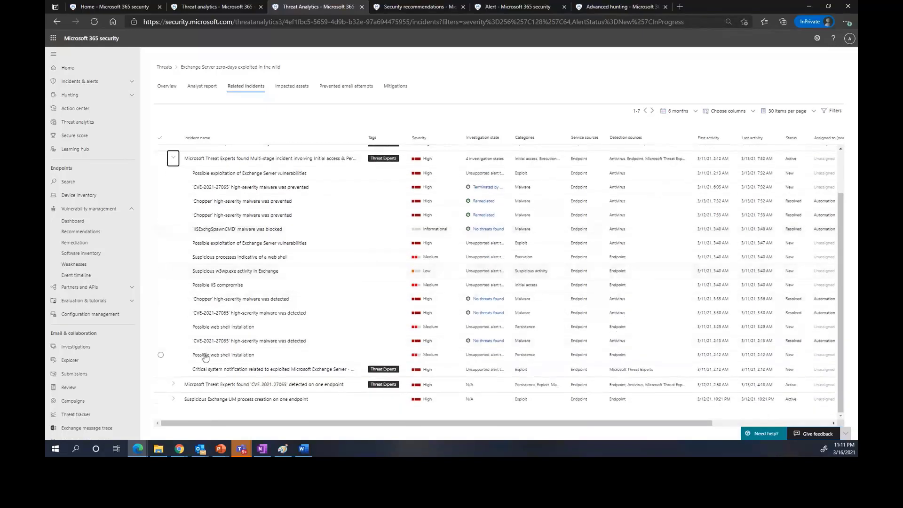
{"action": "left_click", "coordinate": [267, 369]}
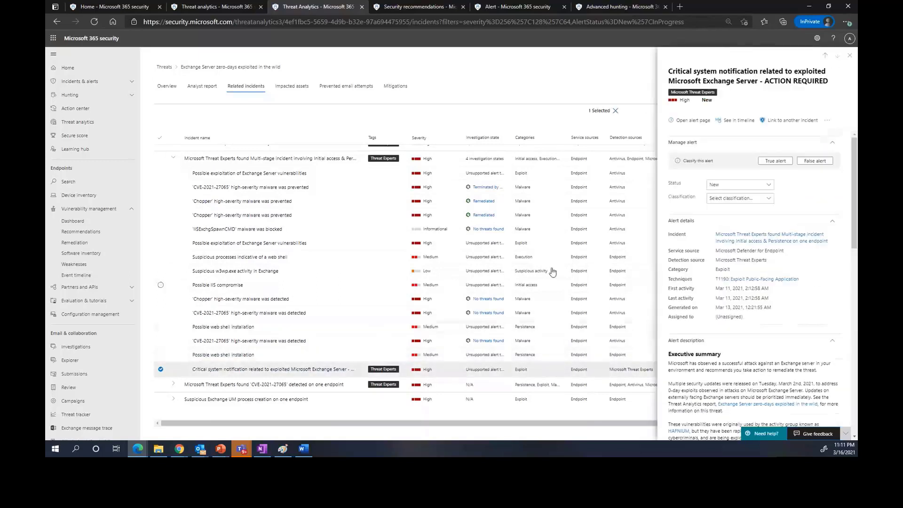
{"action": "mouse_move", "coordinate": [691, 120]}
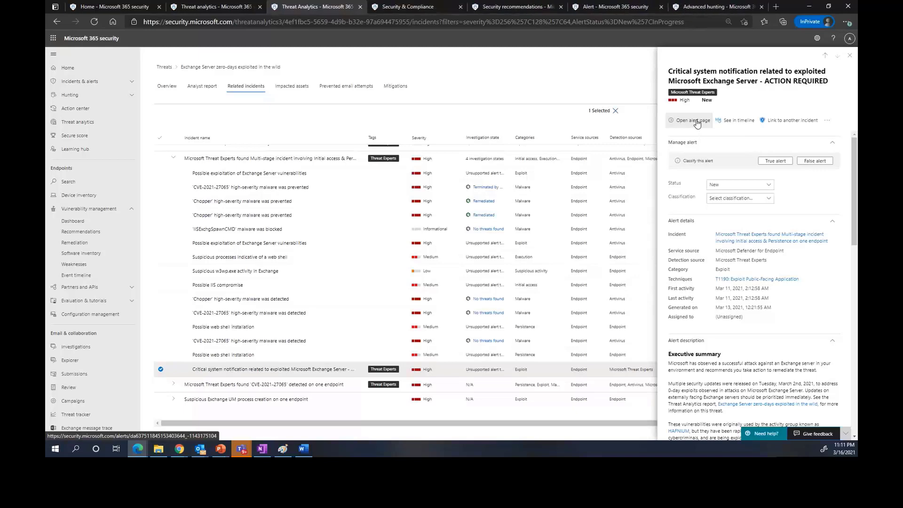
{"action": "mouse_move", "coordinate": [419, 6]}
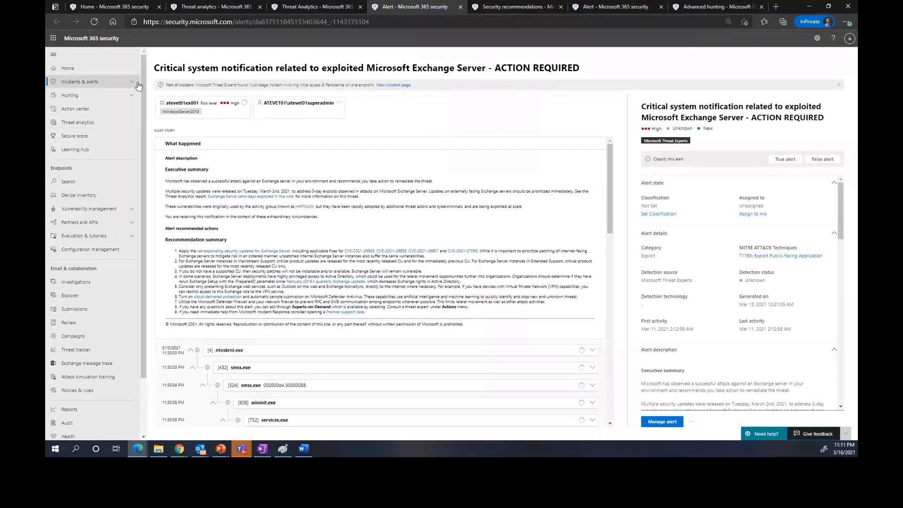
- Open Incidents under Incidents & alerts to view the 16-incident queue
{"action": "left_click", "coordinate": [79, 81]}
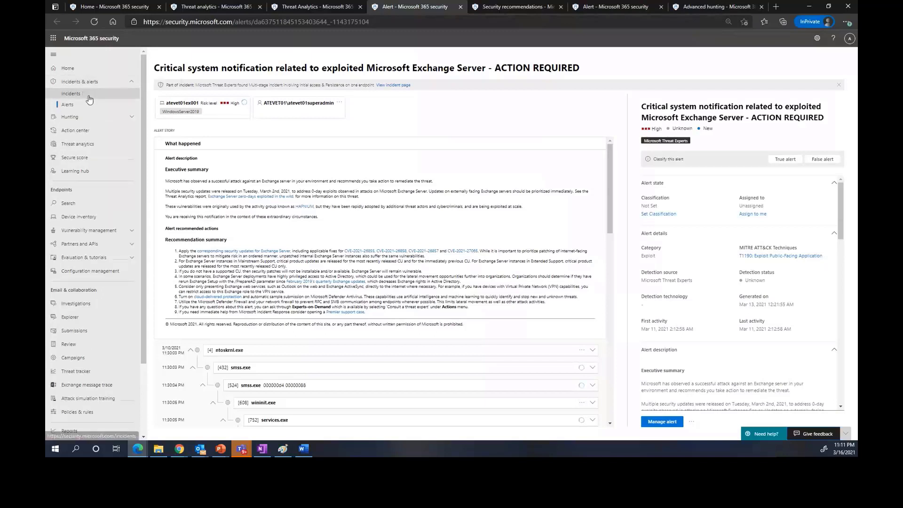
{"action": "mouse_move", "coordinate": [70, 93]}
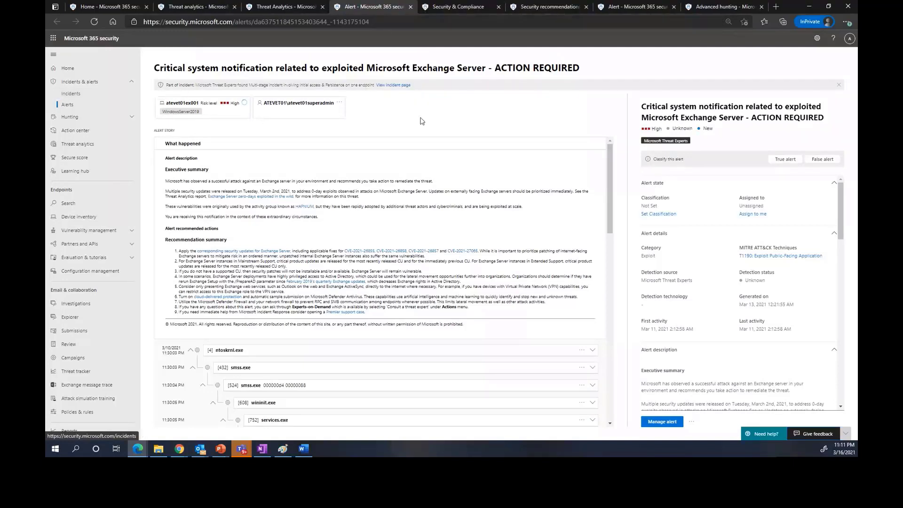
{"action": "left_click", "coordinate": [458, 6]}
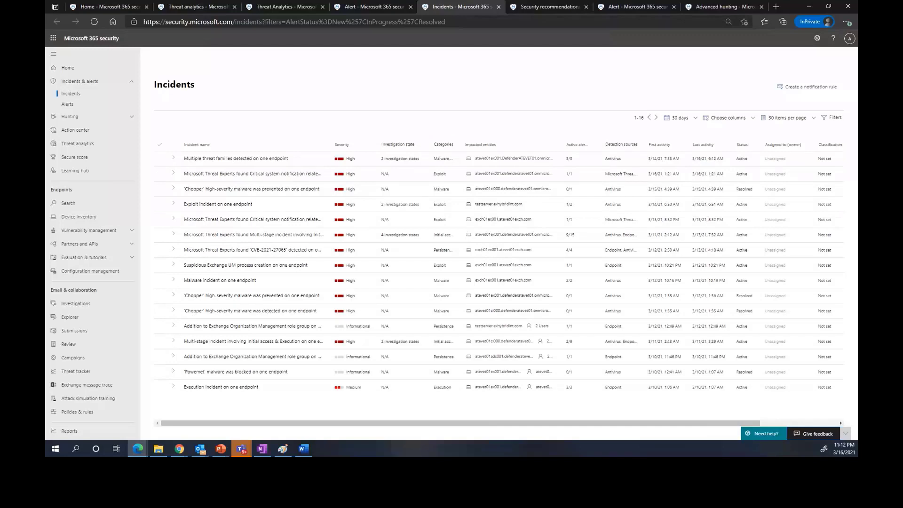
{"action": "mouse_move", "coordinate": [484, 301]}
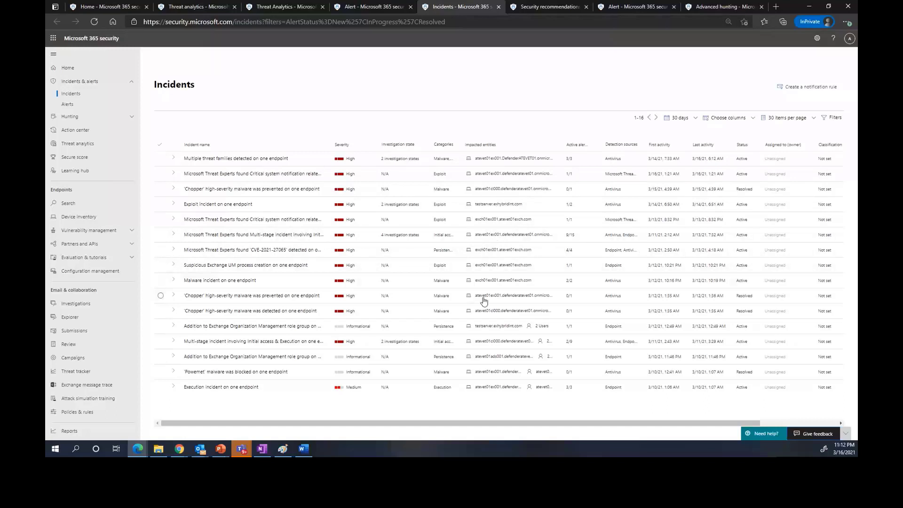